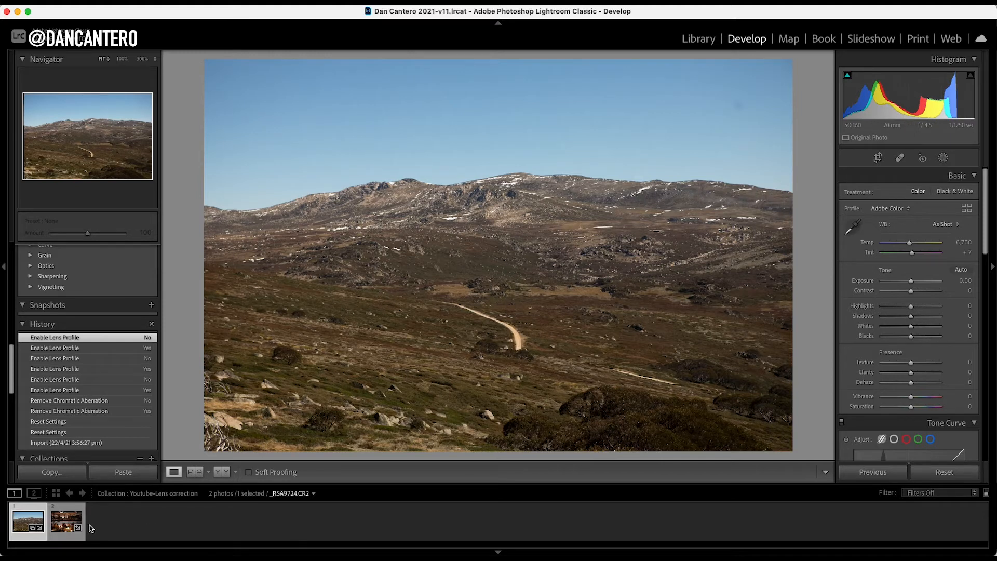
- Return to the landscape photo and bring up its Lens Corrections Profile options
left_click(66, 522)
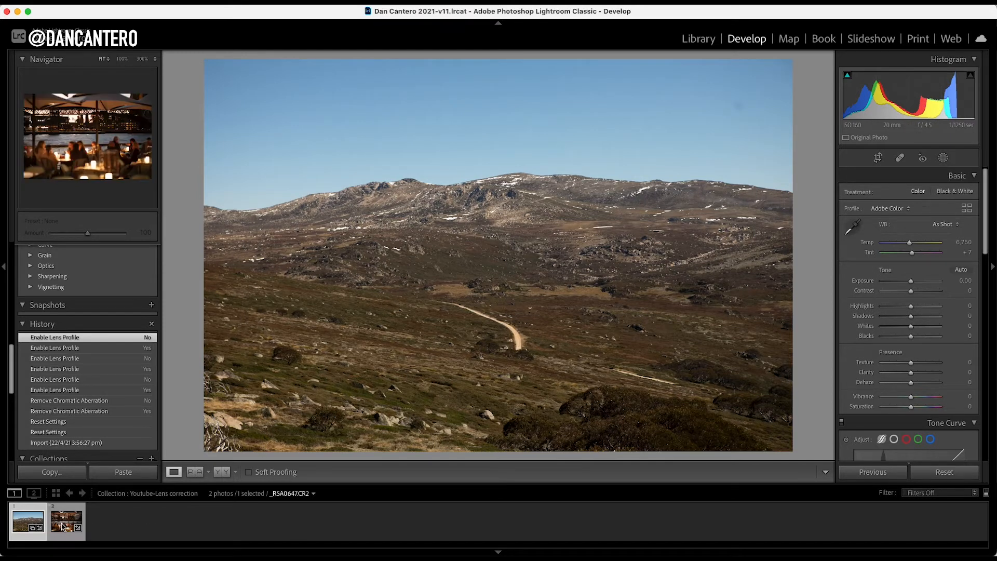
left_click(27, 522)
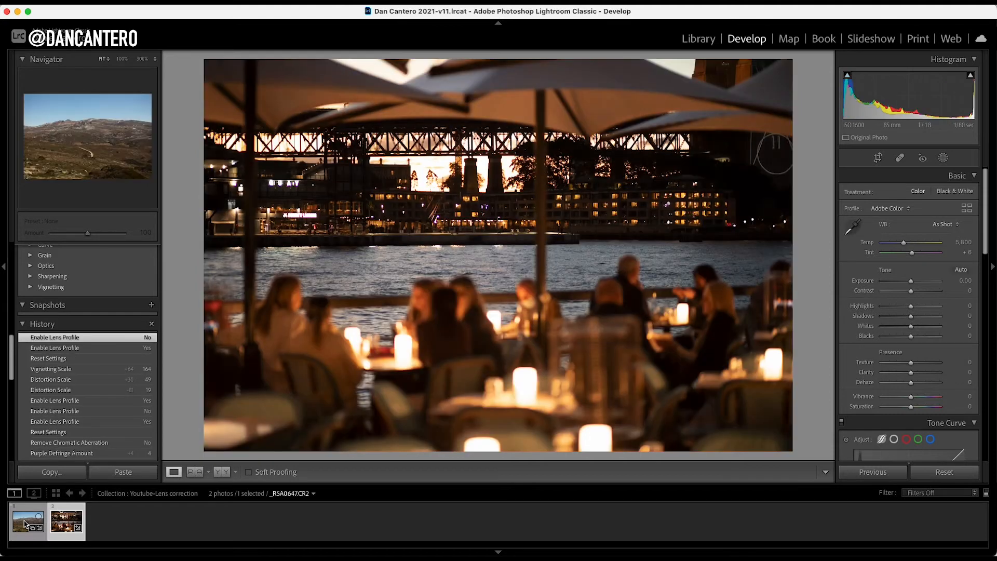
mouse_move(28, 519)
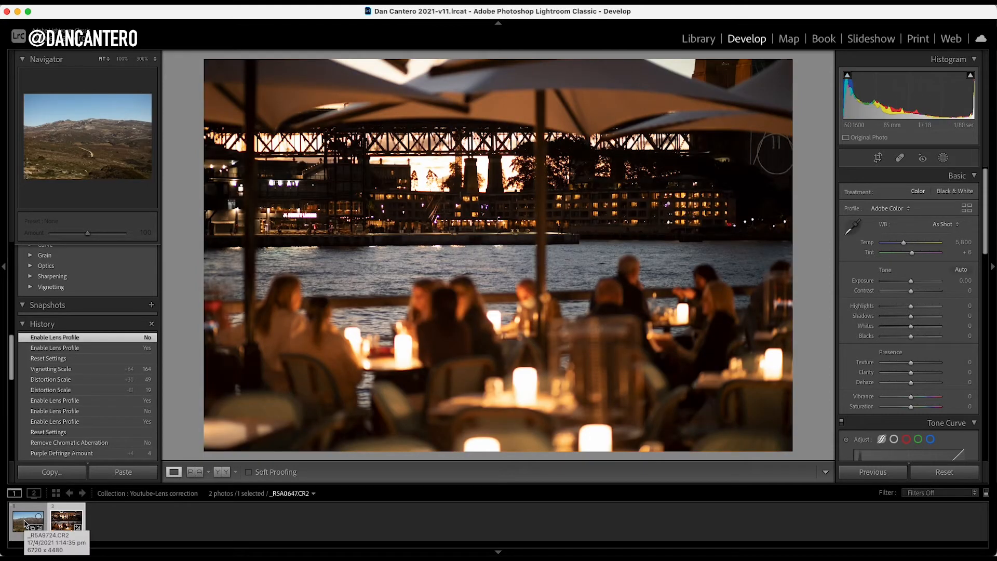
left_click(28, 521)
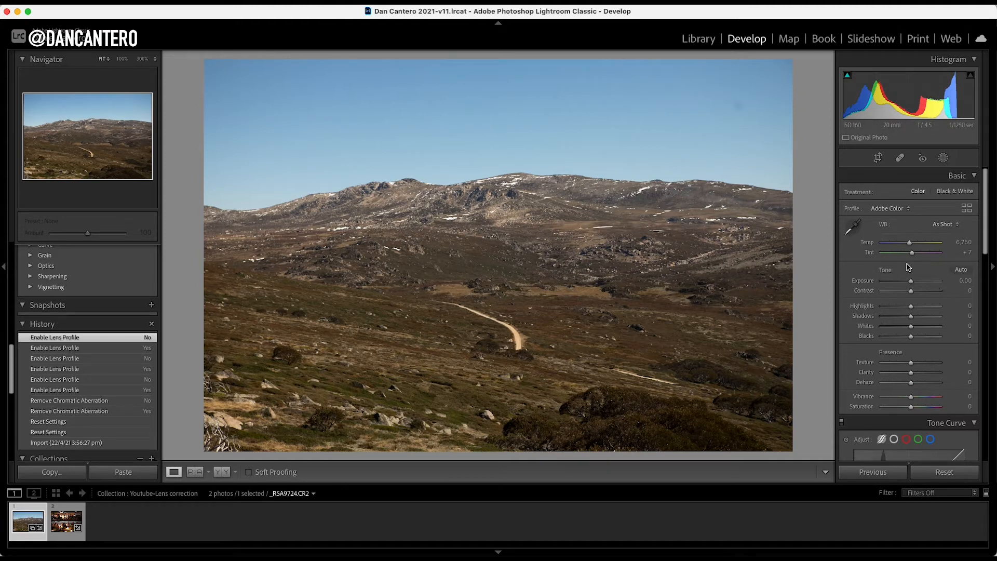
left_click(947, 216)
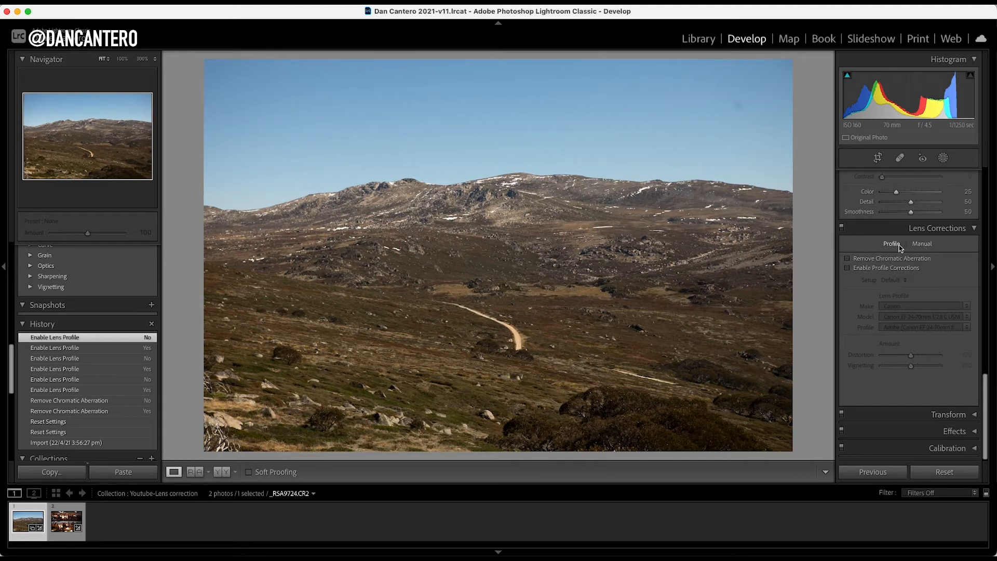
mouse_move(912, 252)
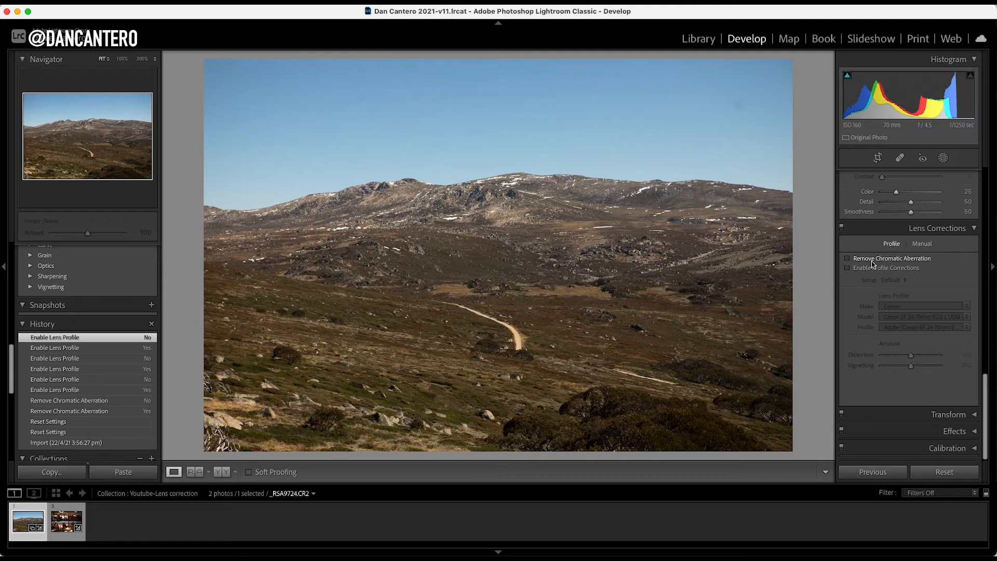
mouse_move(847, 258)
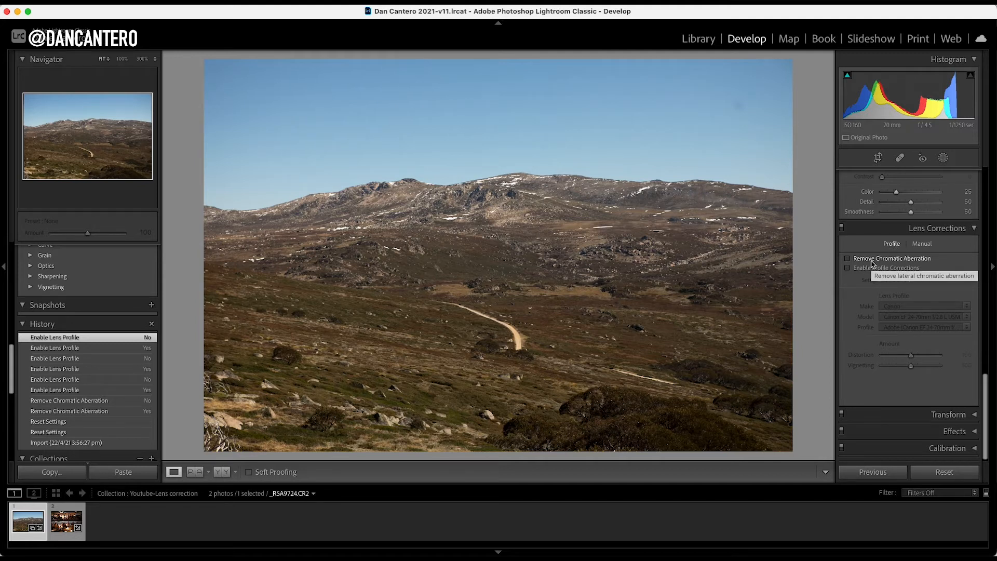
mouse_move(849, 304)
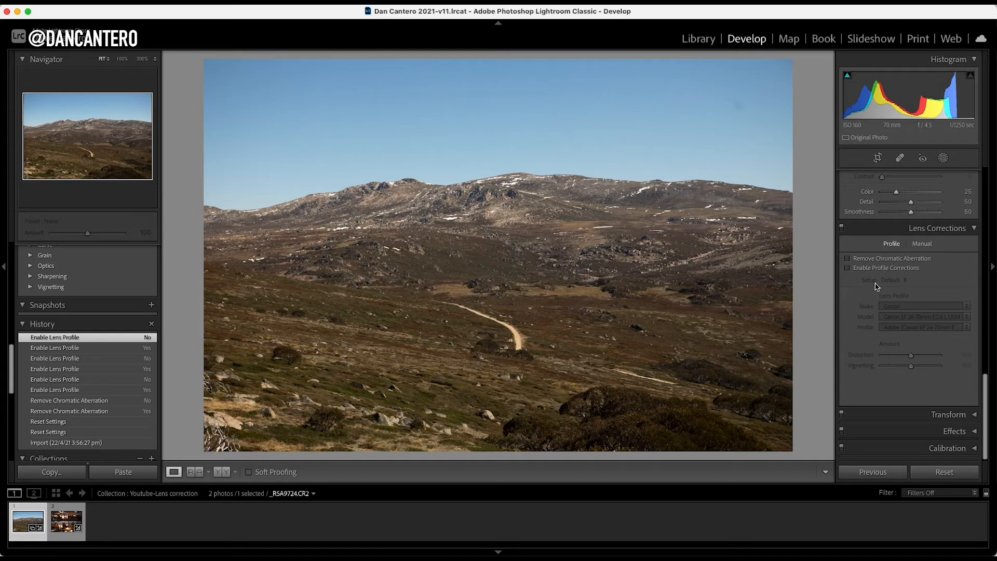
mouse_move(855, 278)
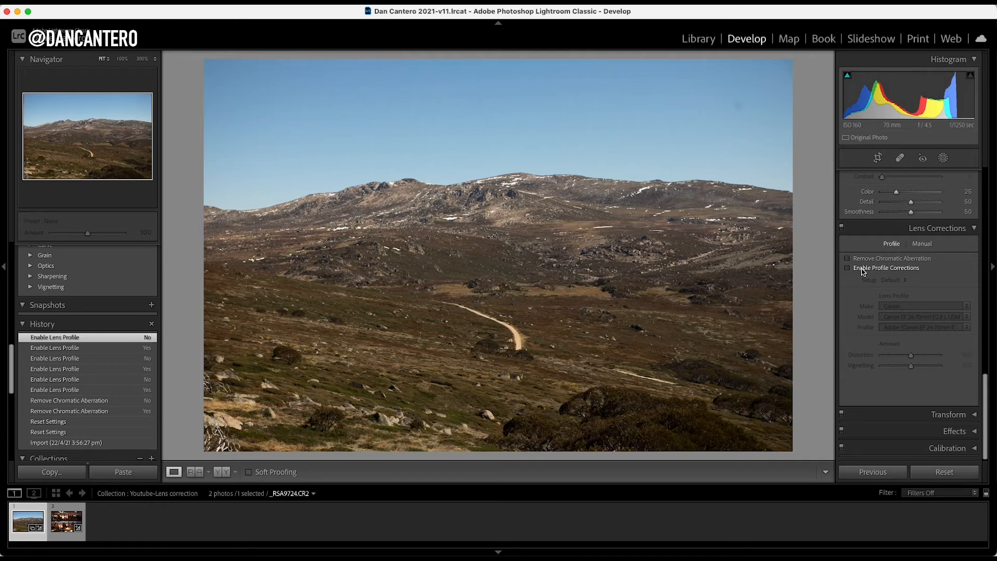
left_click(848, 268)
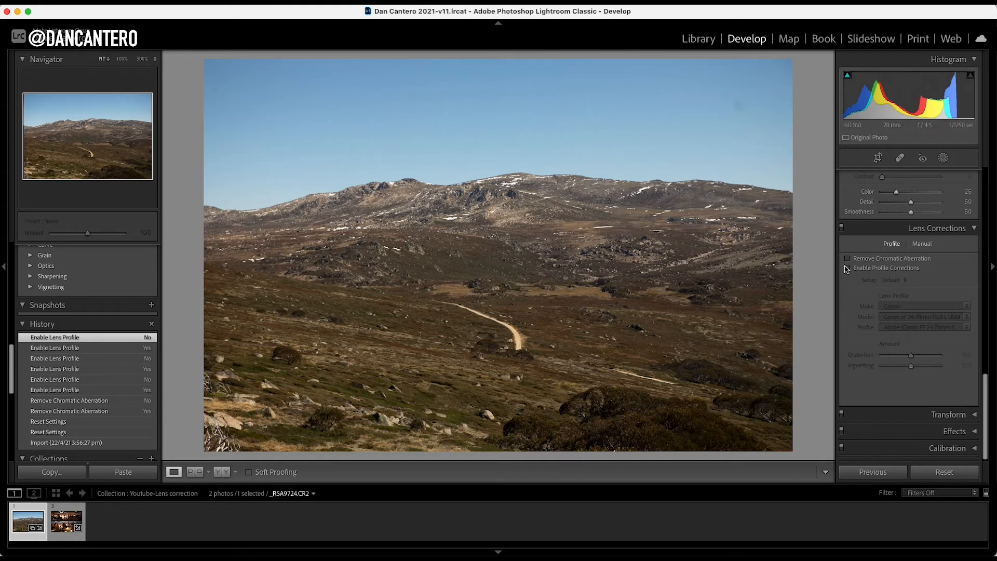
- Toggle Enable Profile Corrections repeatedly to compare, ending enabled with the Canon profile
left_click(847, 268)
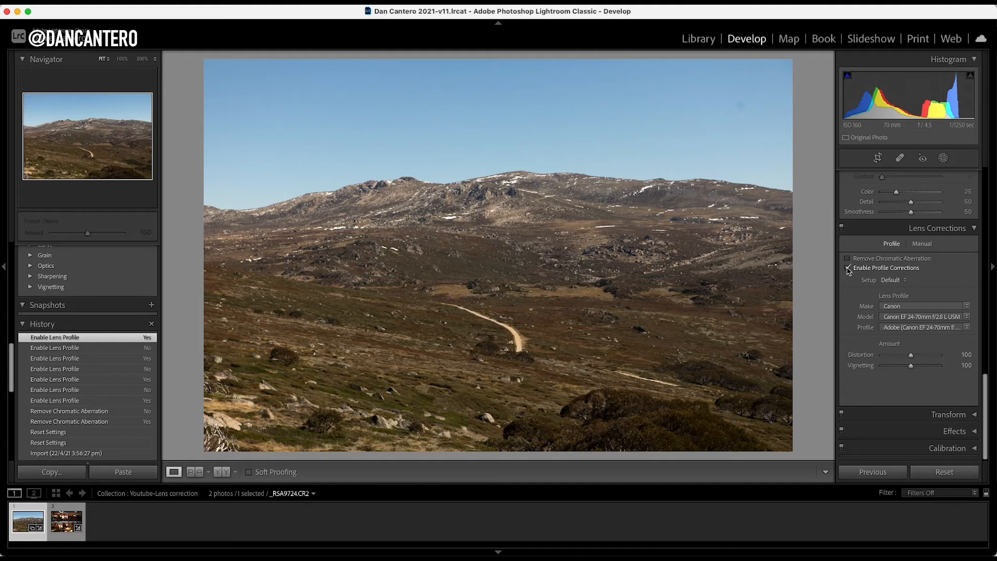
left_click(848, 268)
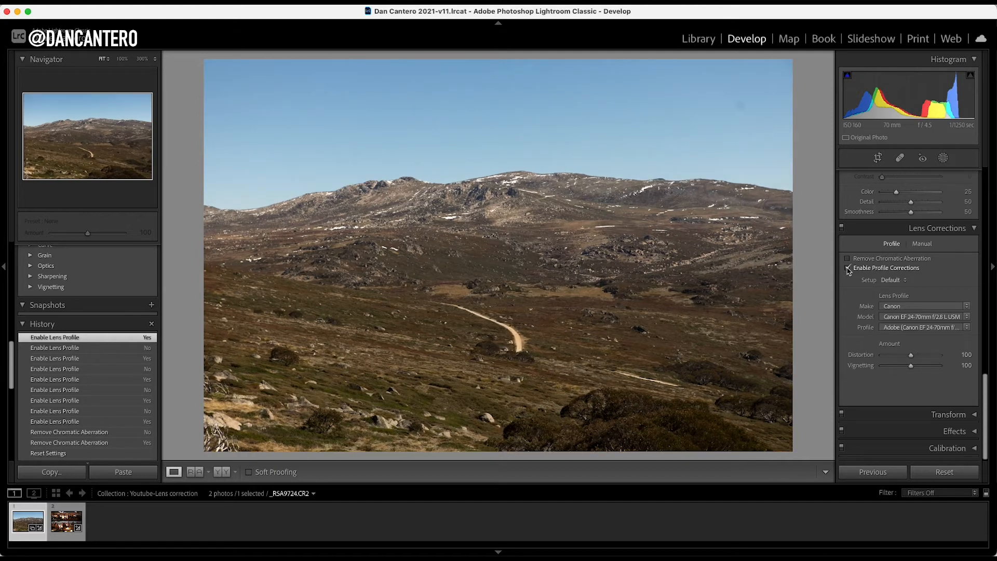
left_click(847, 268)
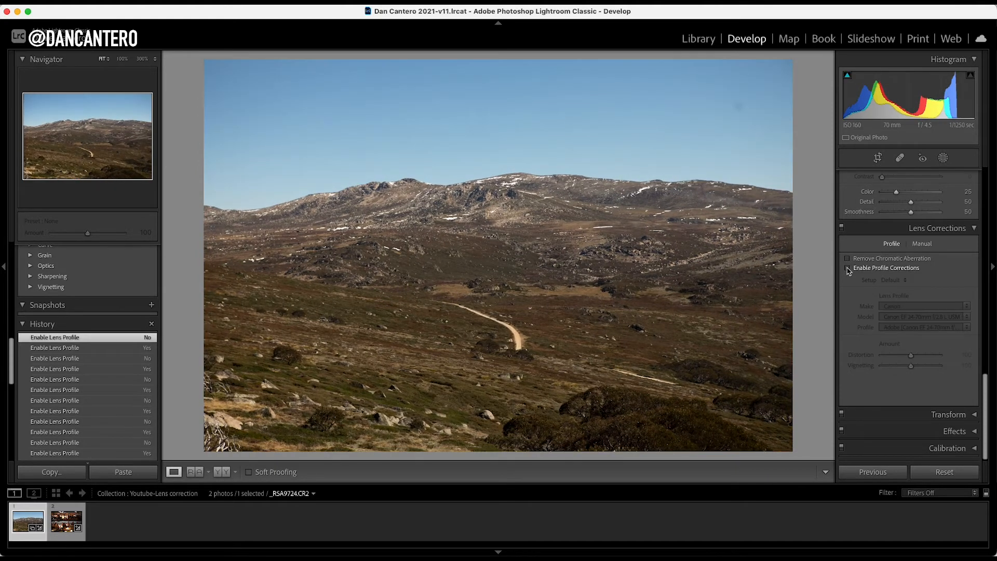
left_click(848, 268)
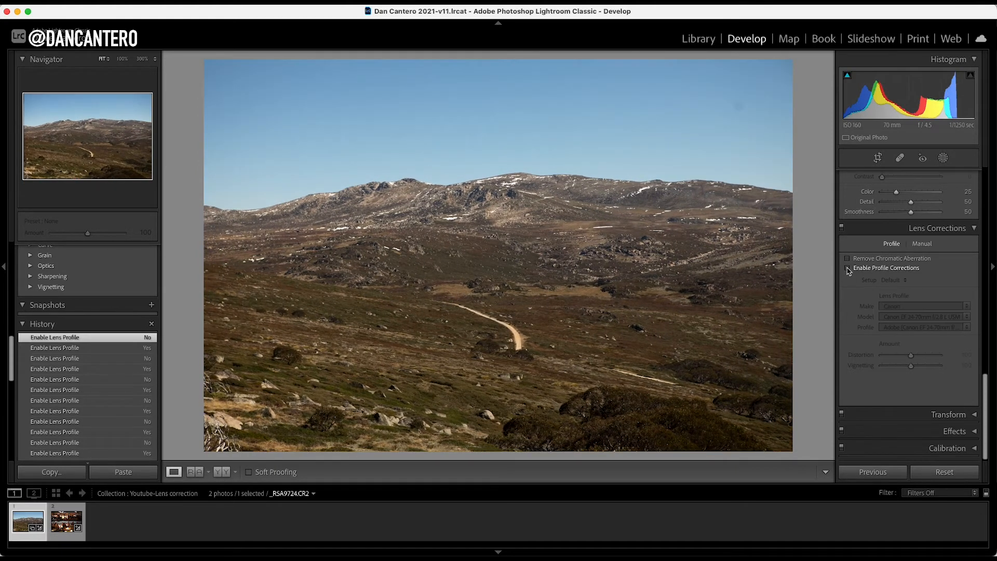
left_click(848, 268)
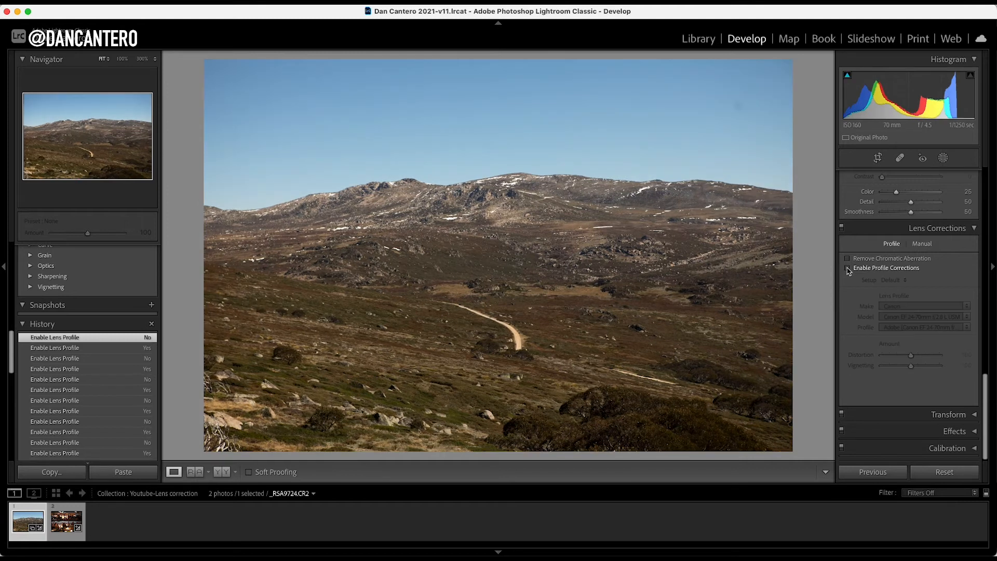
left_click(848, 268)
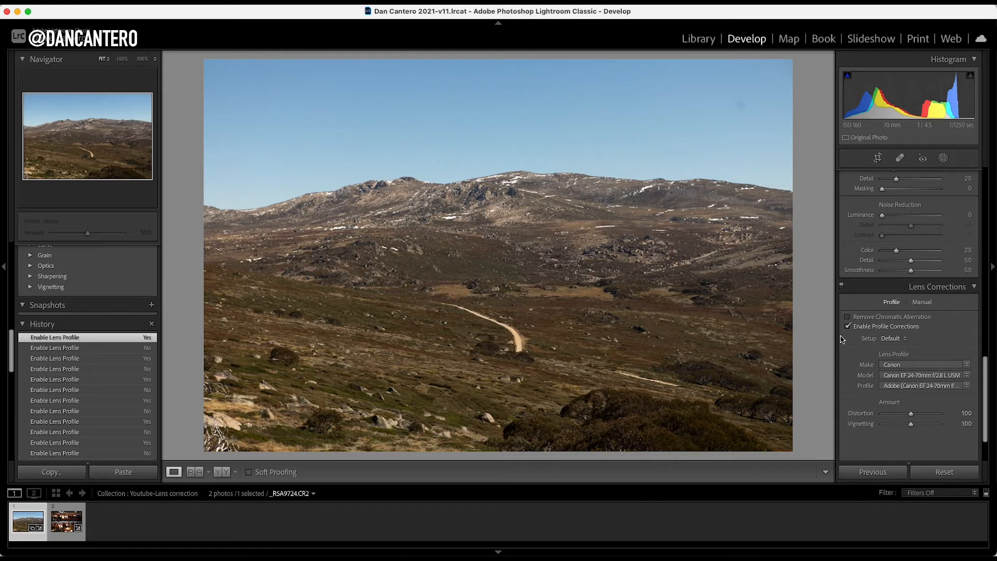
left_click(848, 326)
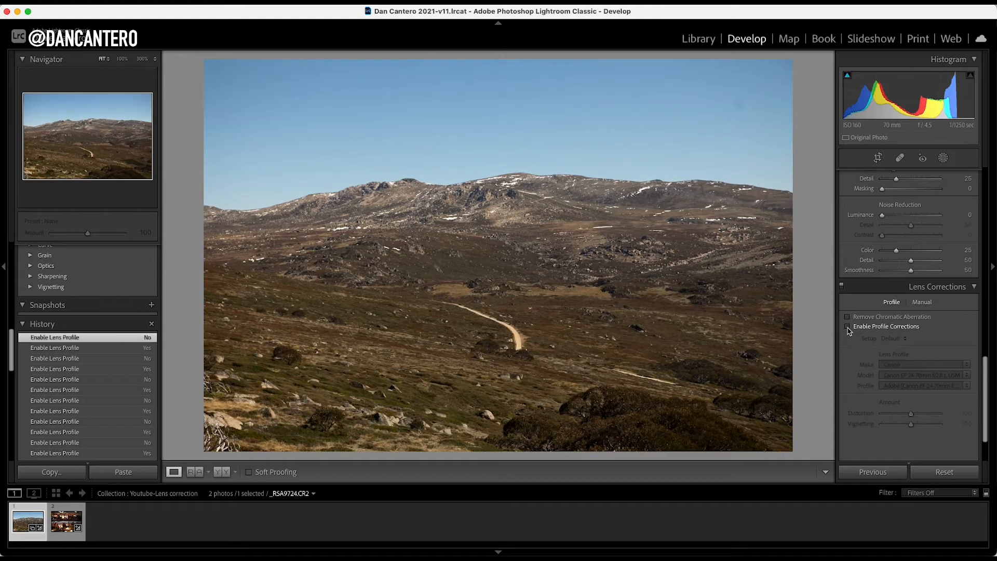
left_click(847, 326)
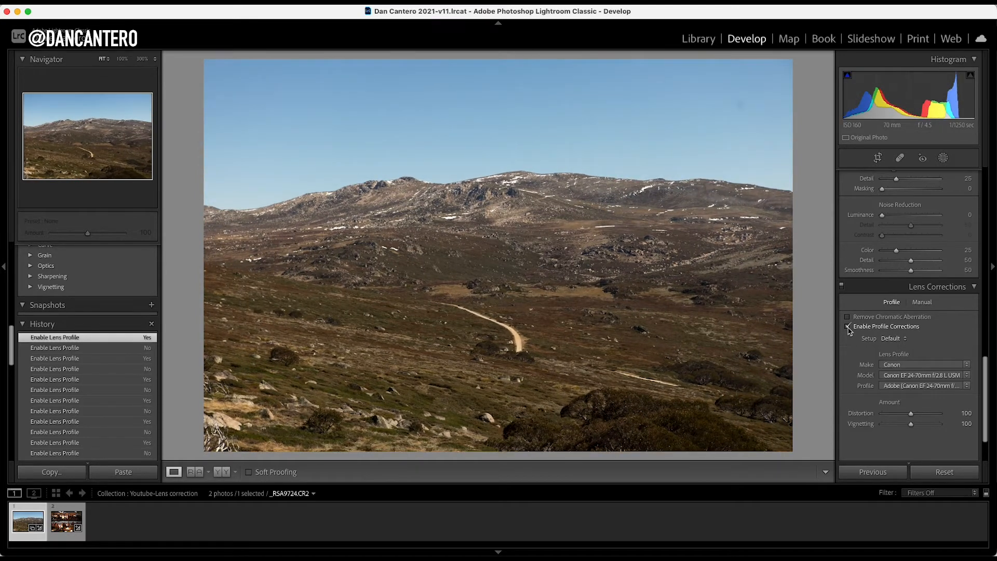
left_click(848, 326)
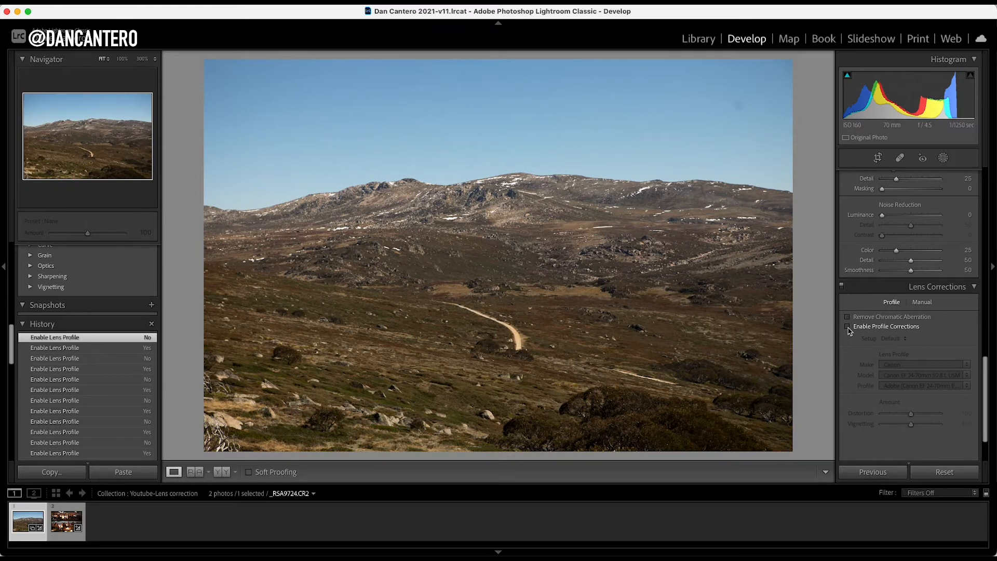
left_click(847, 327)
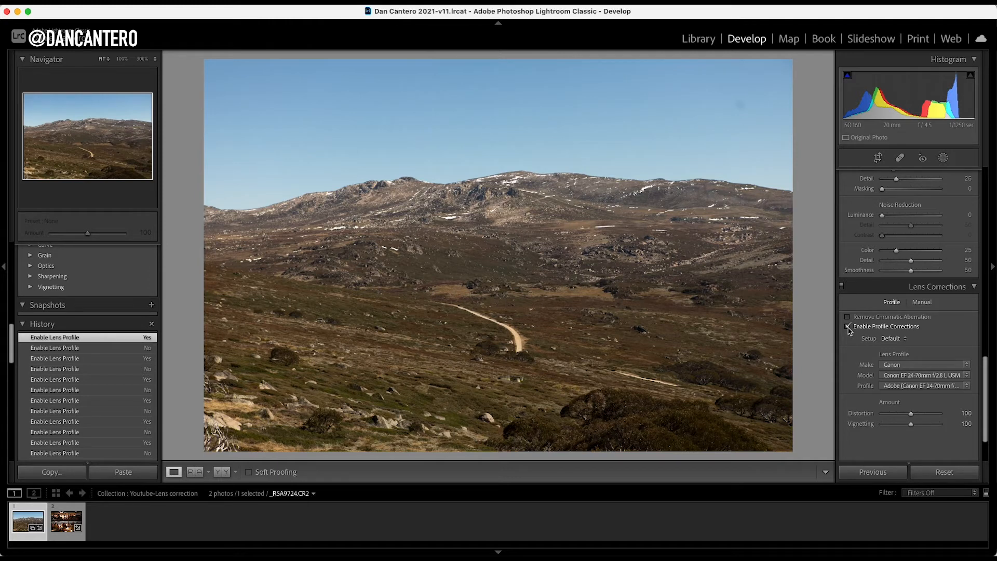
left_click(848, 326)
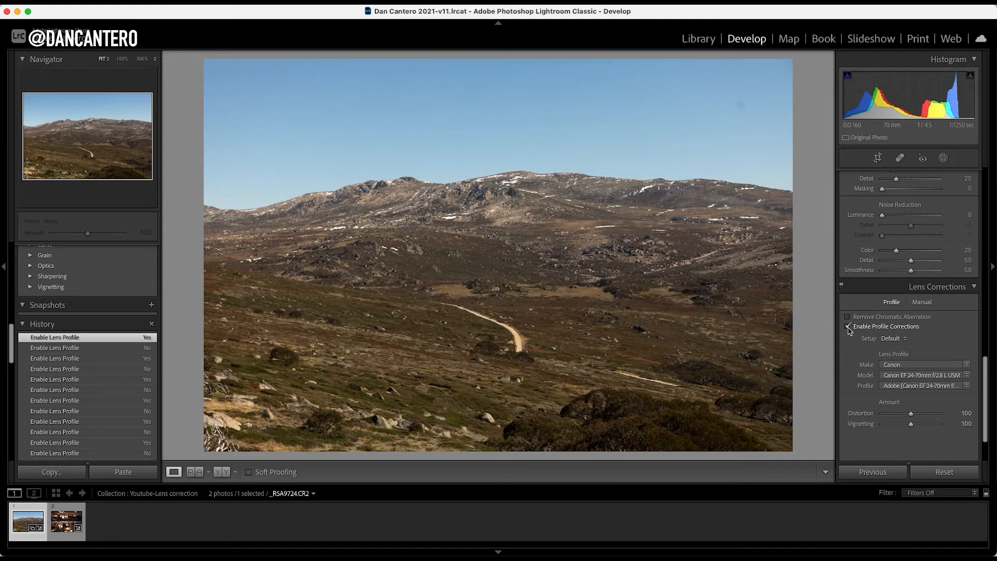
left_click(847, 326)
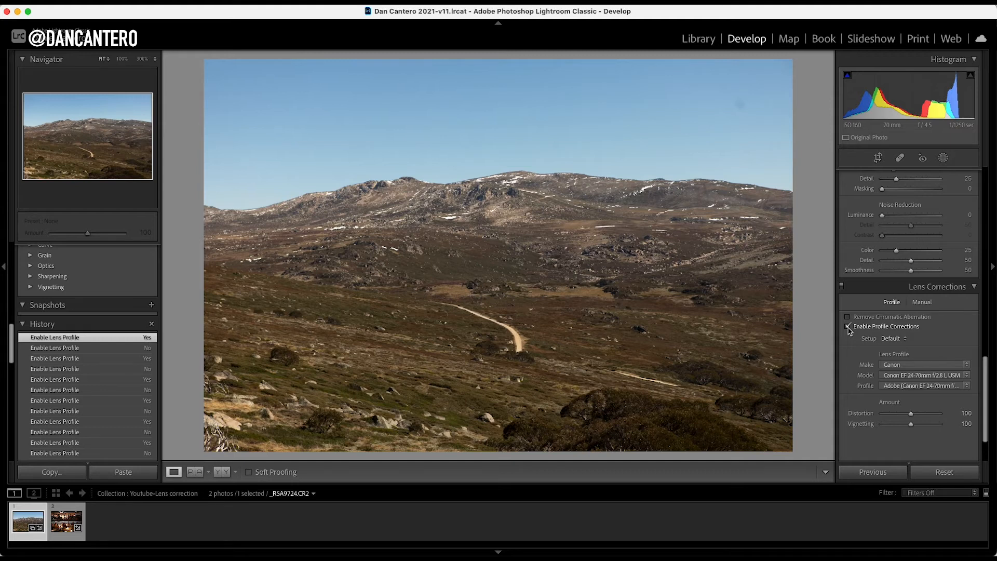
left_click(848, 326)
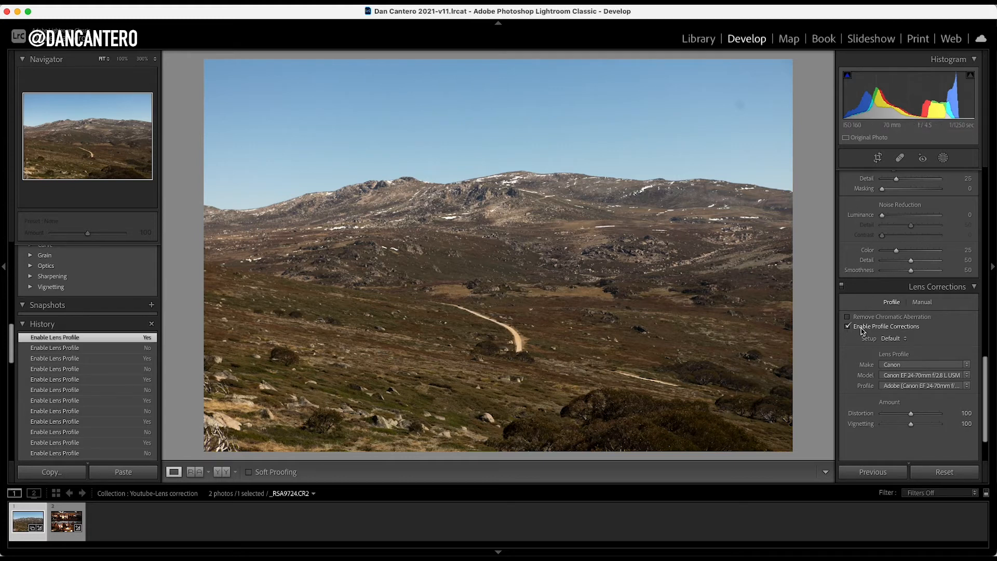
left_click(848, 325)
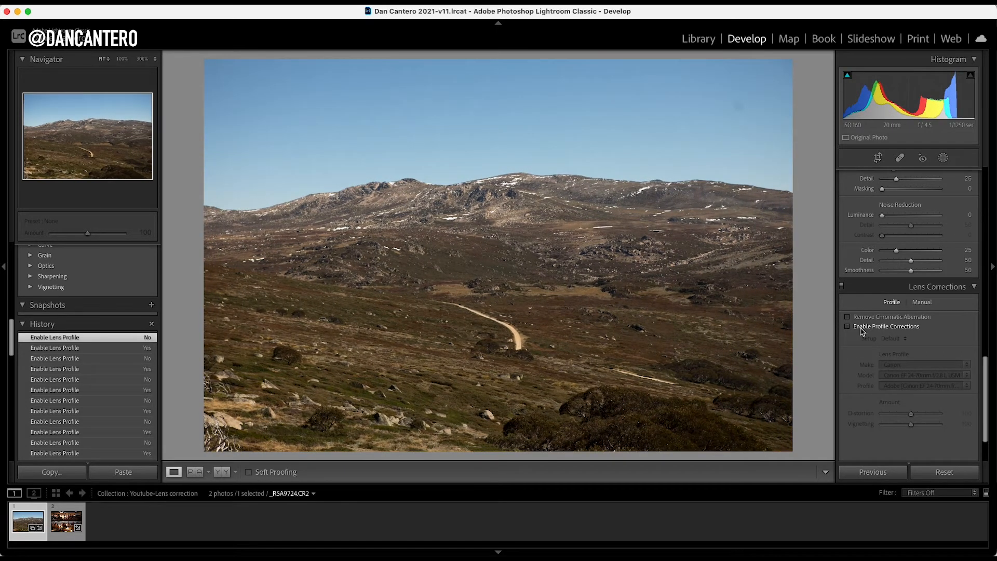
left_click(847, 326)
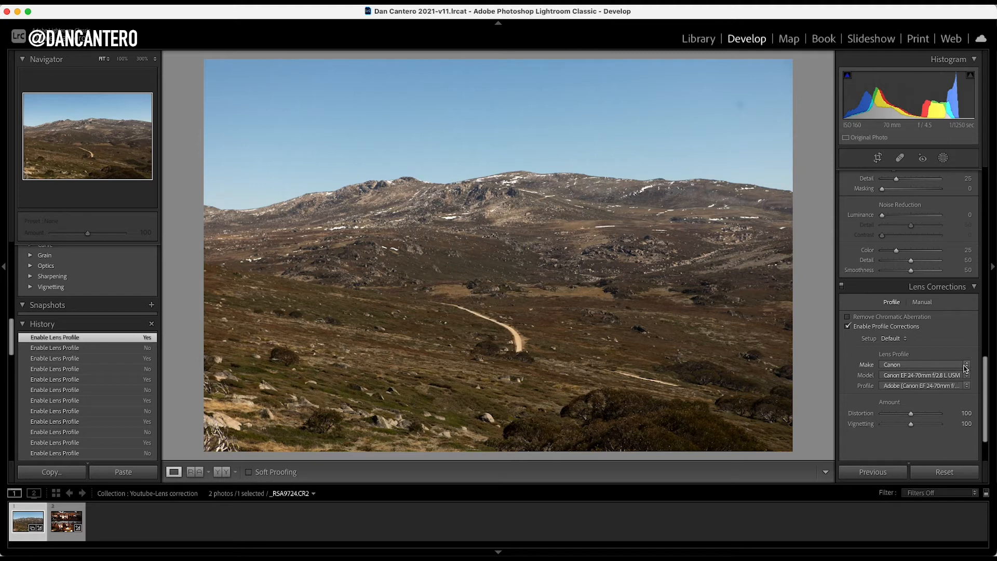
- Check the lens make and model lists, keeping Canon EF 24-70mm f/2.8L USM
left_click(923, 364)
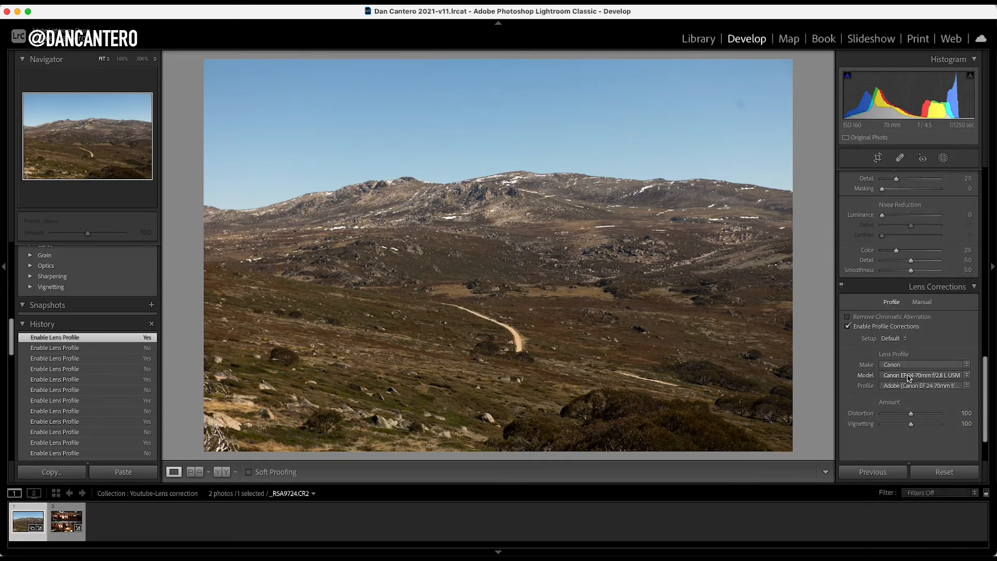
left_click(924, 375)
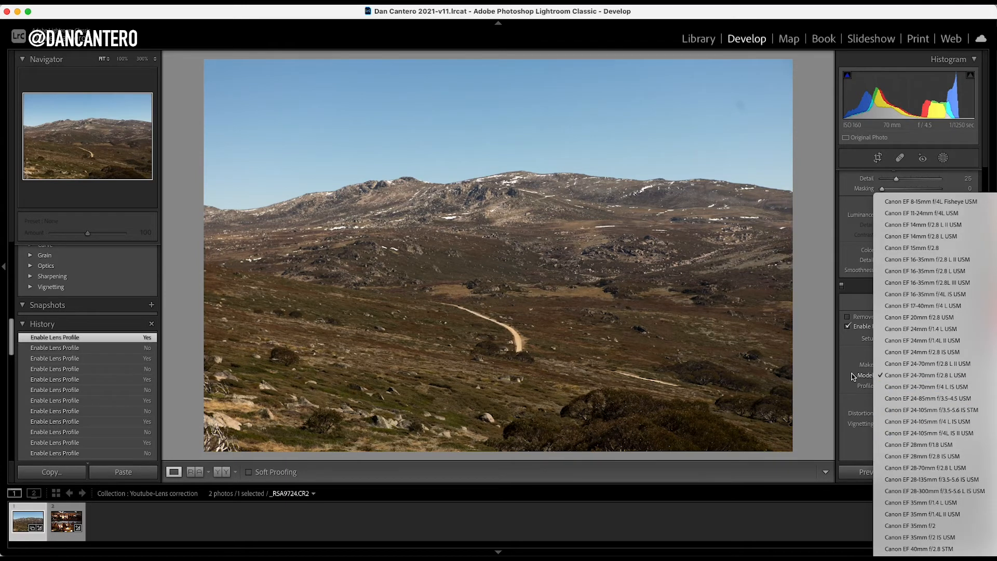
left_click(923, 374)
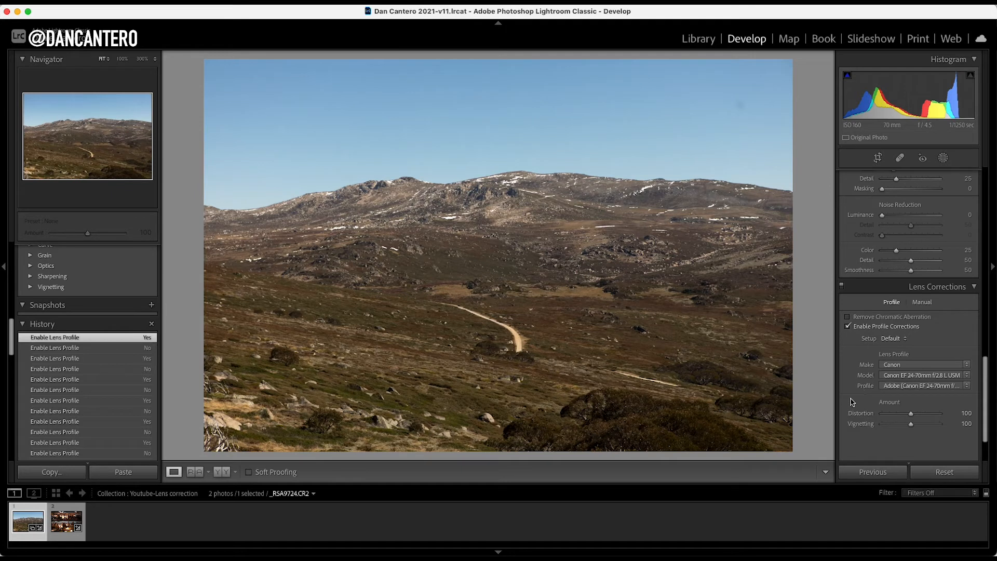
mouse_move(861, 389)
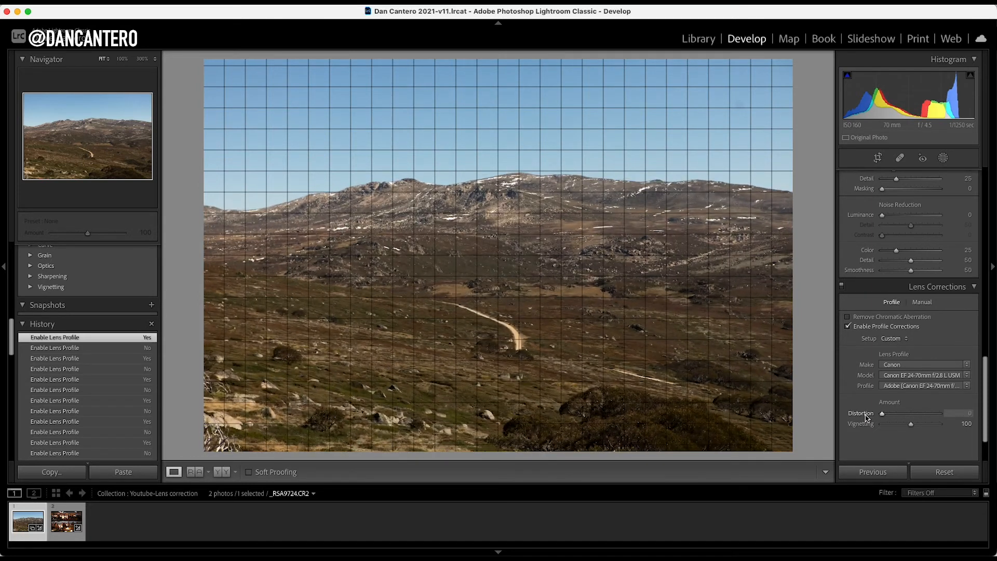
- Set the profile Distortion correction amount to 16
left_click_drag(882, 413, 939, 413)
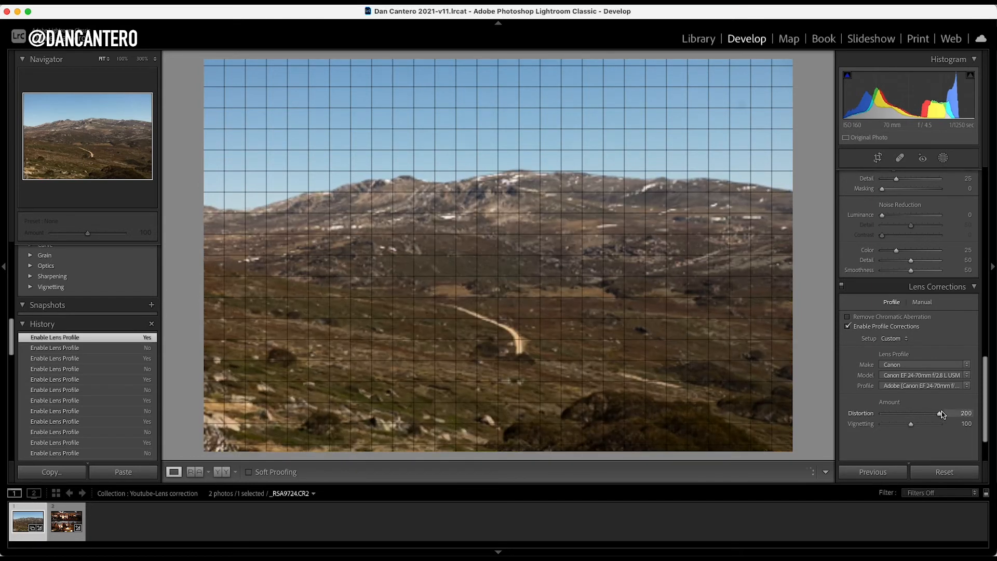
left_click_drag(941, 413, 901, 412)
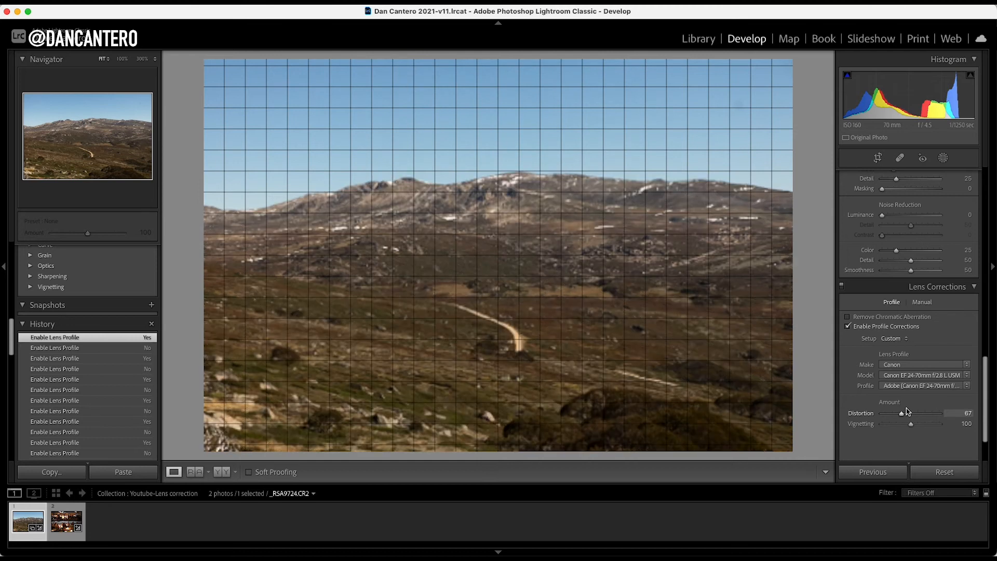
left_click_drag(901, 412, 882, 412)
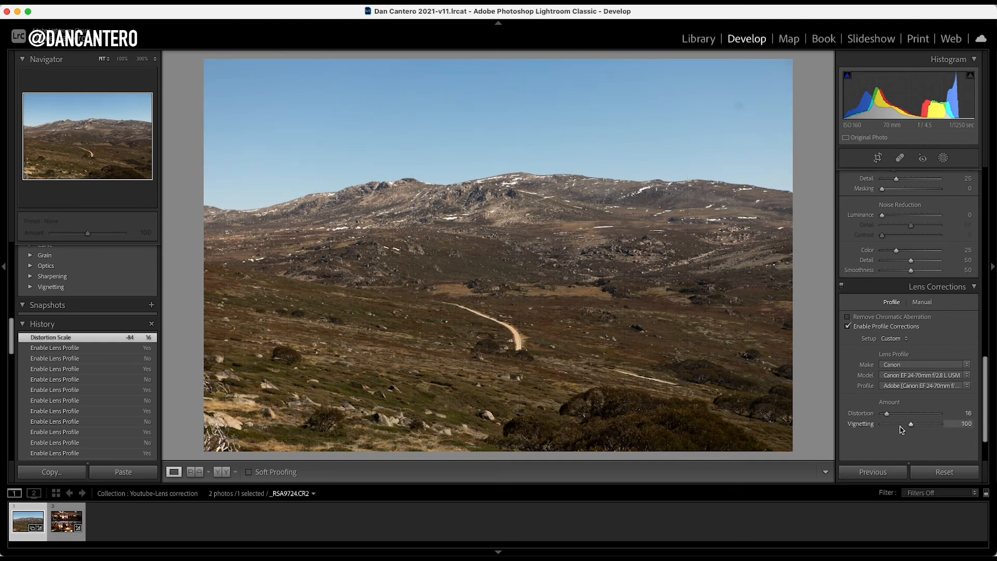
- Try several vignetting correction amounts and settle Vignetting at 52
left_click_drag(911, 423, 933, 424)
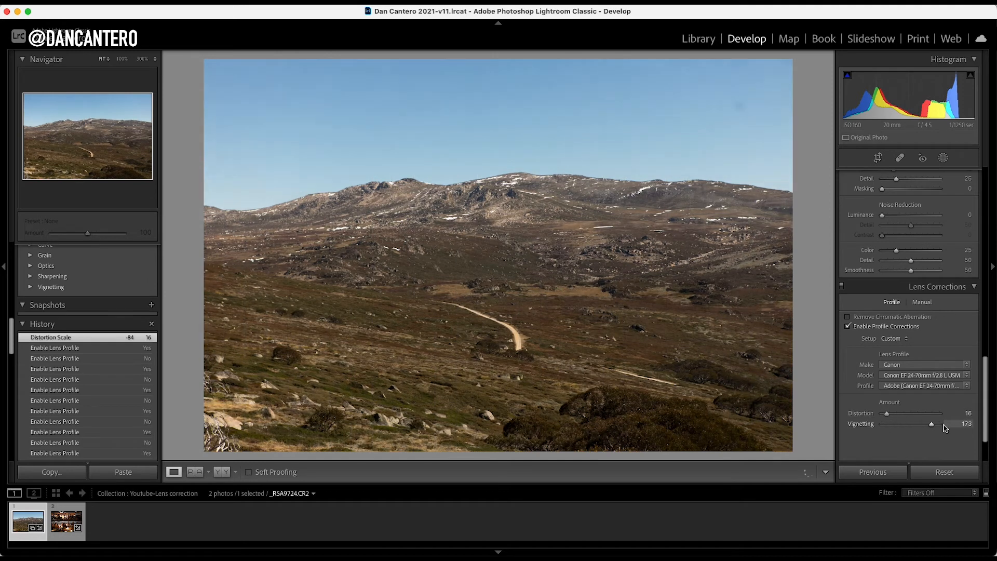
left_click_drag(932, 424, 888, 424)
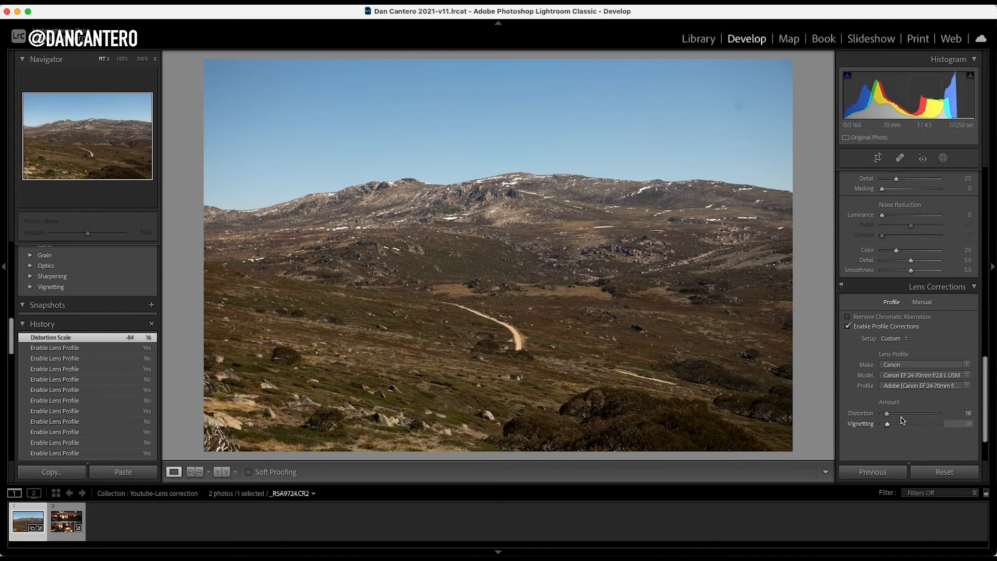
left_click_drag(887, 424, 898, 424)
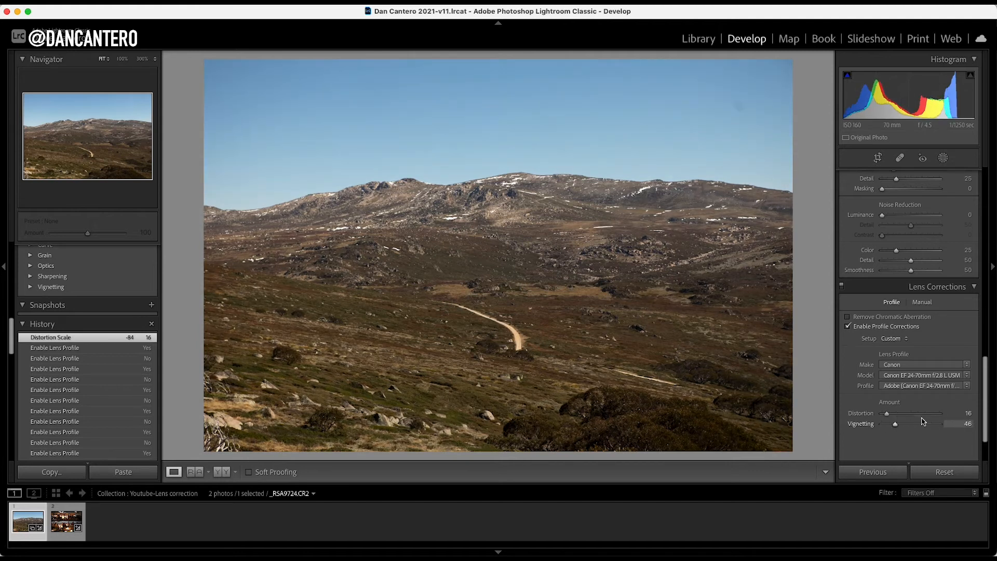
left_click_drag(895, 423, 921, 424)
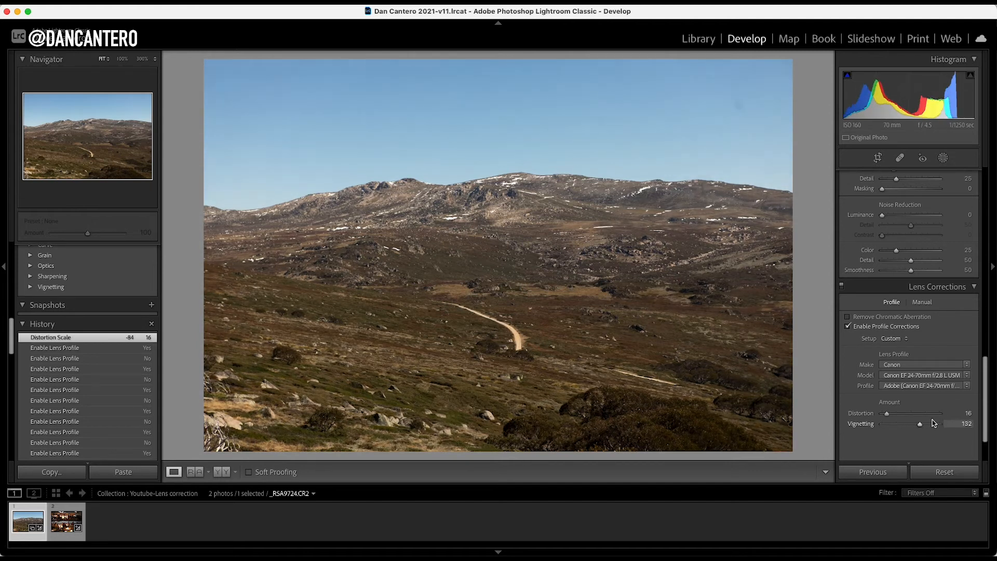
left_click_drag(919, 424, 938, 424)
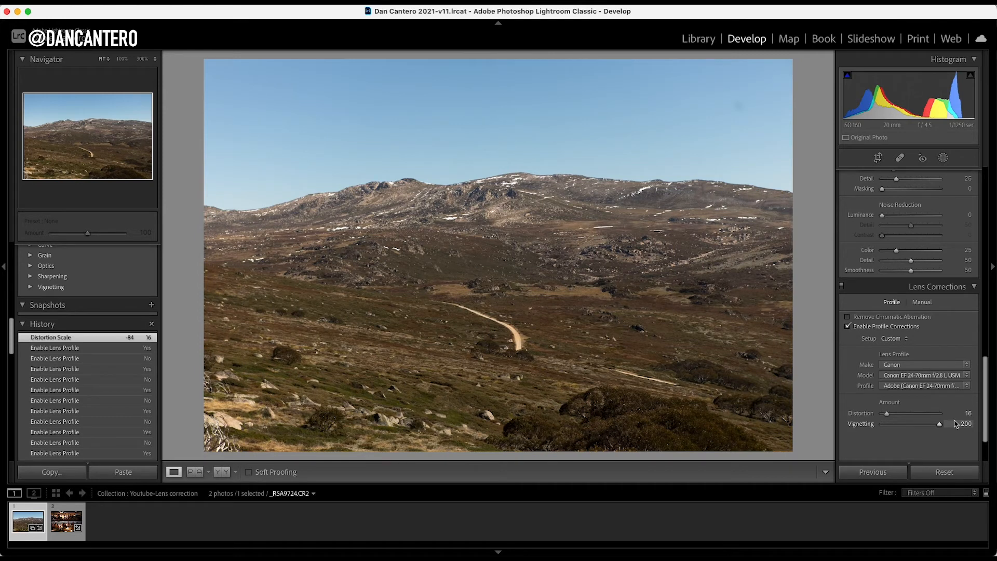
left_click_drag(936, 423, 907, 424)
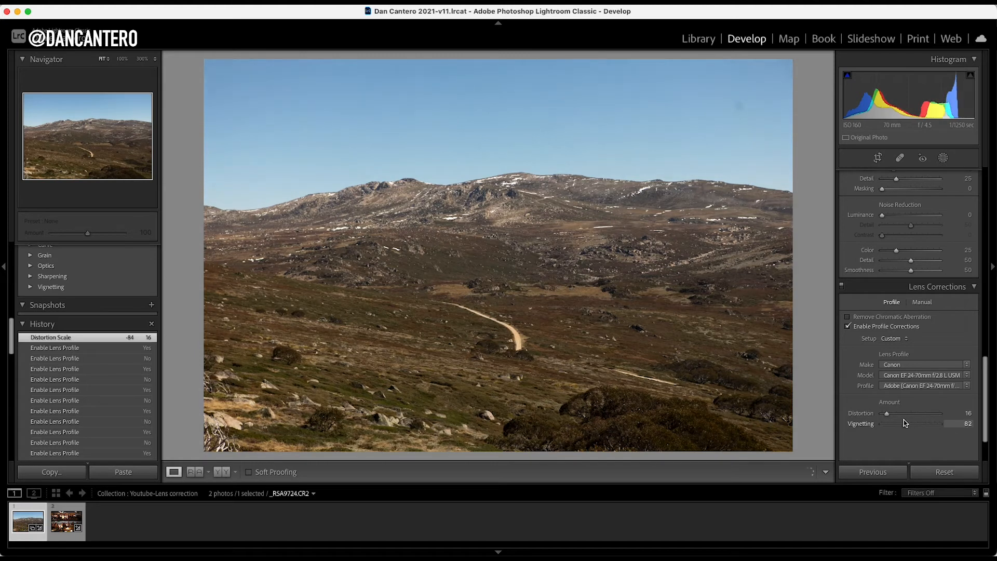
left_click_drag(948, 424, 926, 424)
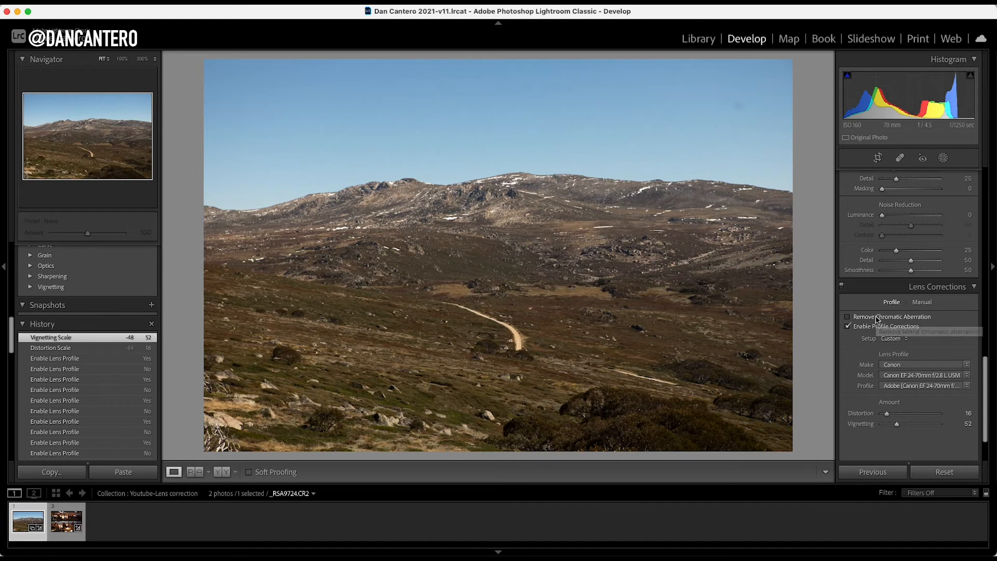
mouse_move(817, 346)
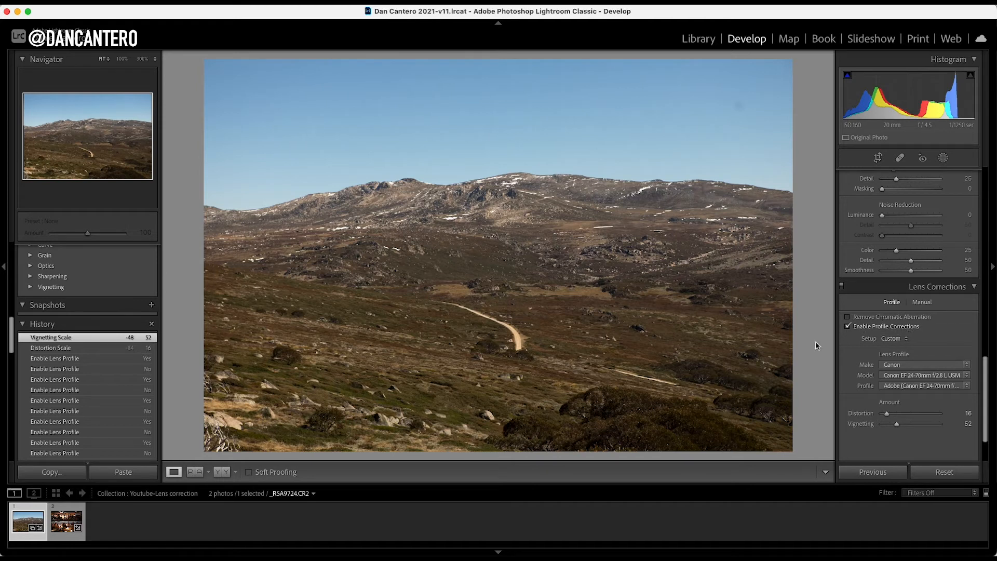
- Load the night café photo from the filmstrip into Develop
left_click(65, 521)
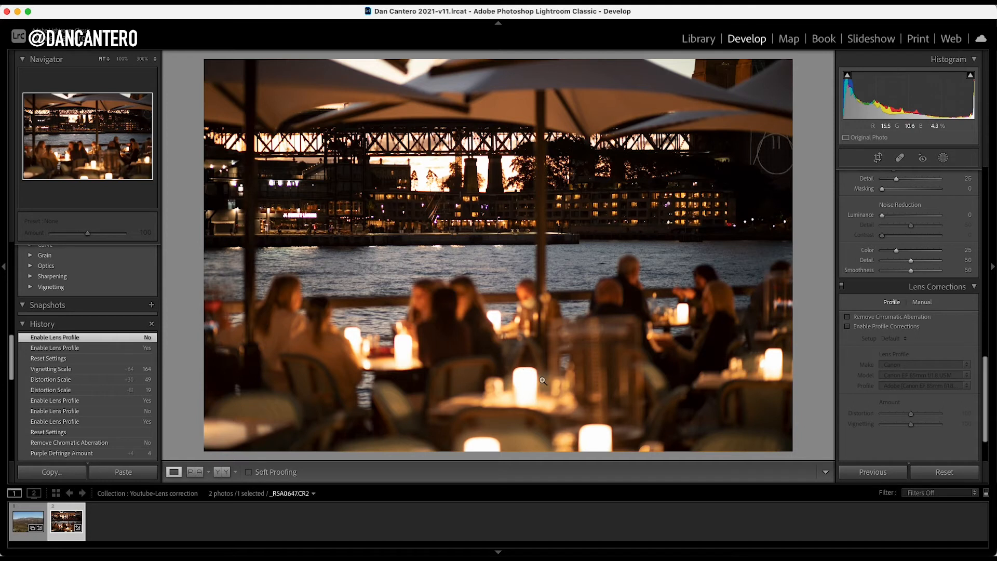
mouse_move(524, 372)
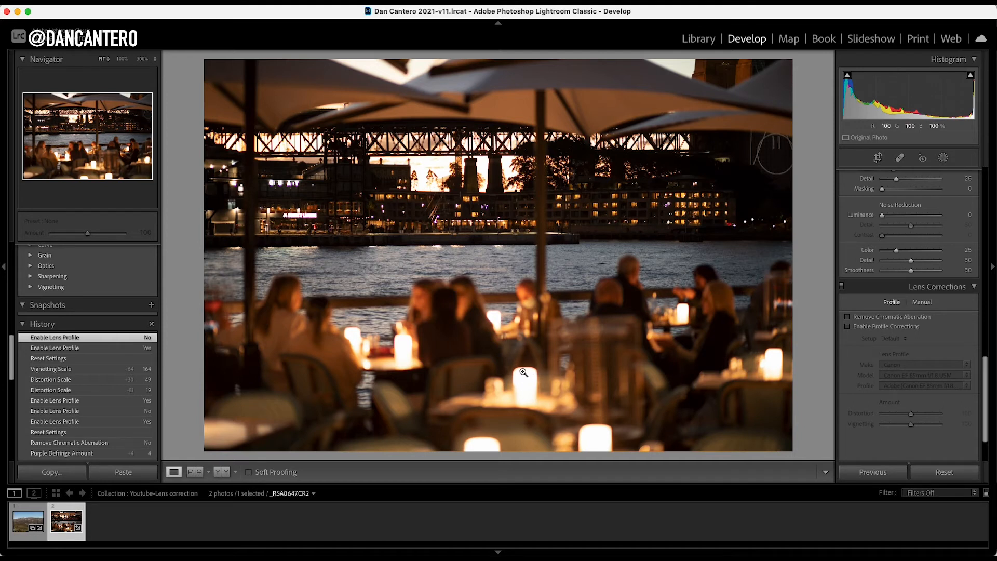
- Zoom to 100% on the candle and toggle Remove Chromatic Aberration repeatedly, ending off
left_click(524, 371)
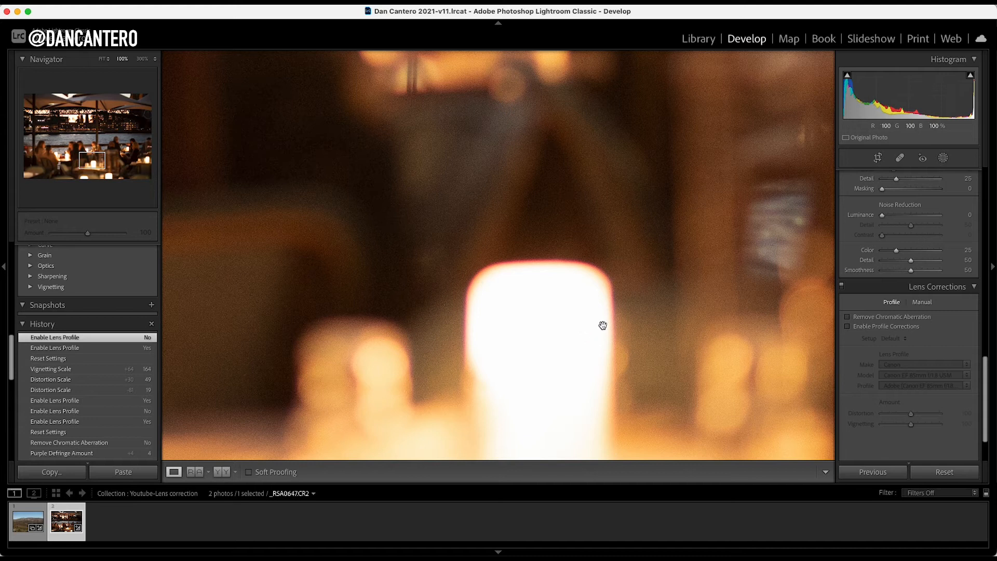
mouse_move(512, 262)
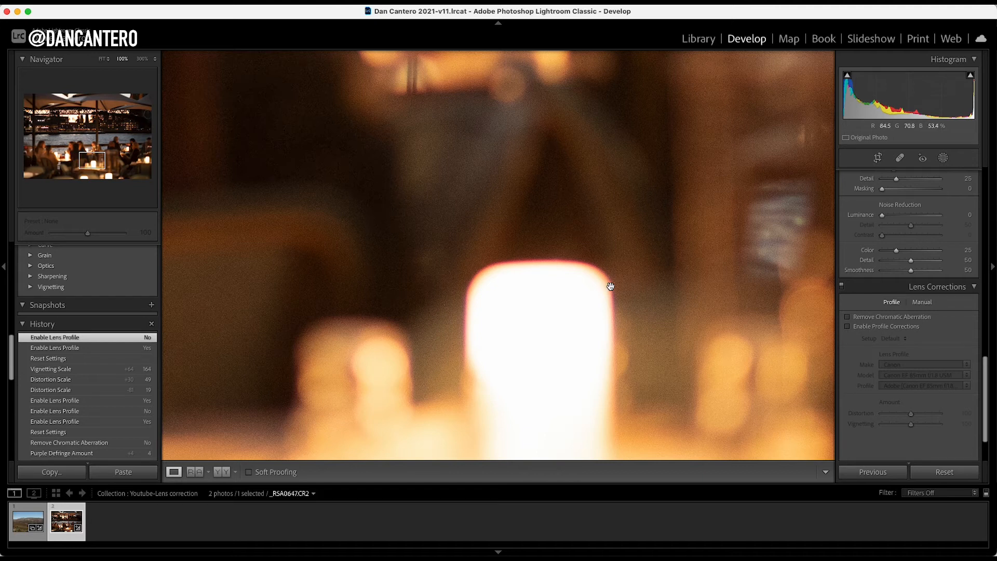
mouse_move(767, 334)
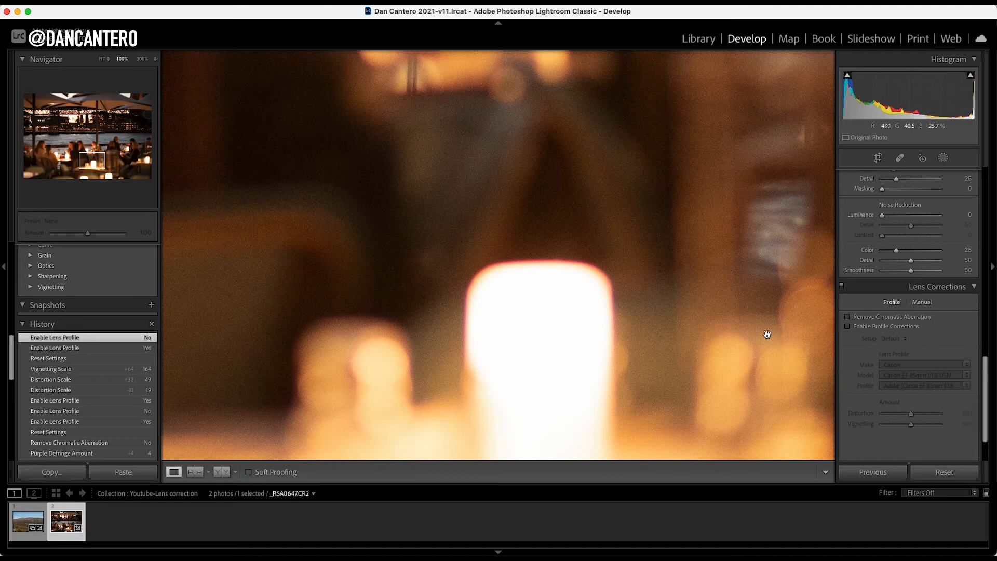
mouse_move(894, 317)
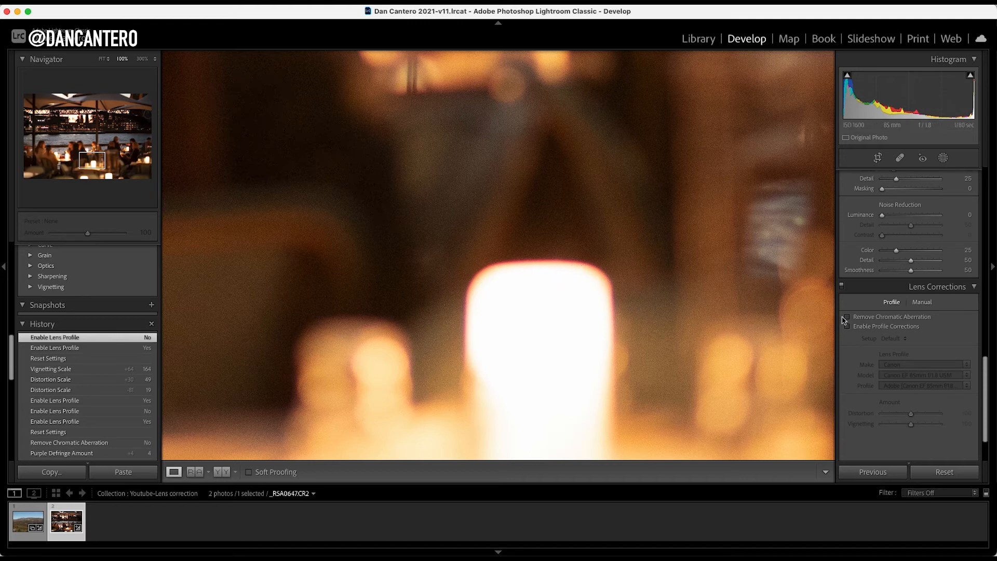
left_click(848, 317)
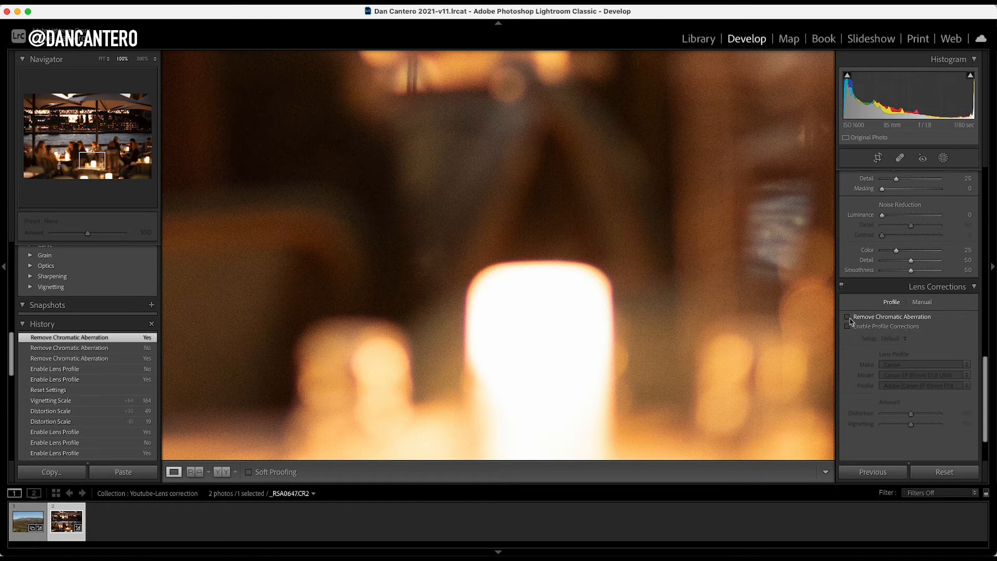
left_click(847, 317)
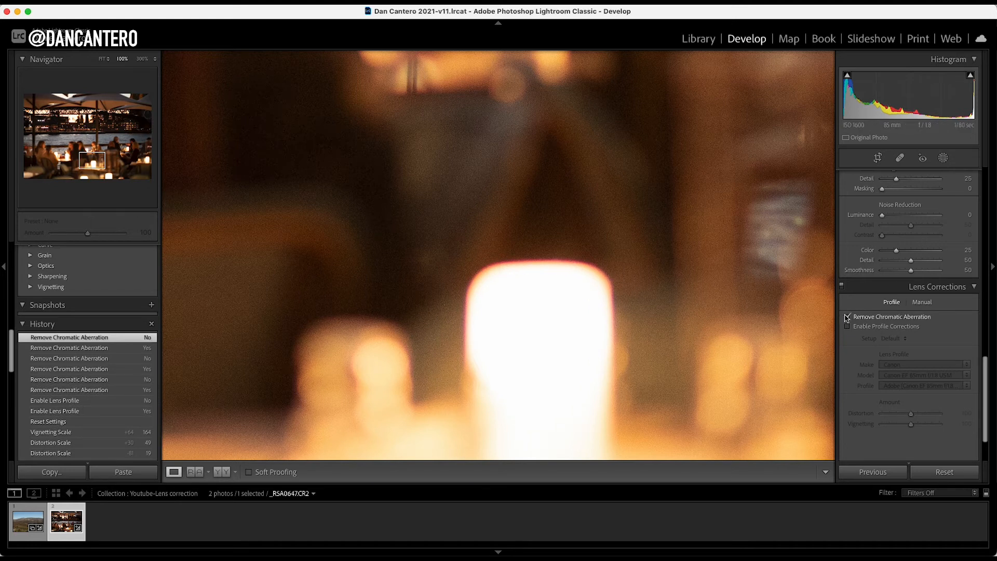
left_click(848, 317)
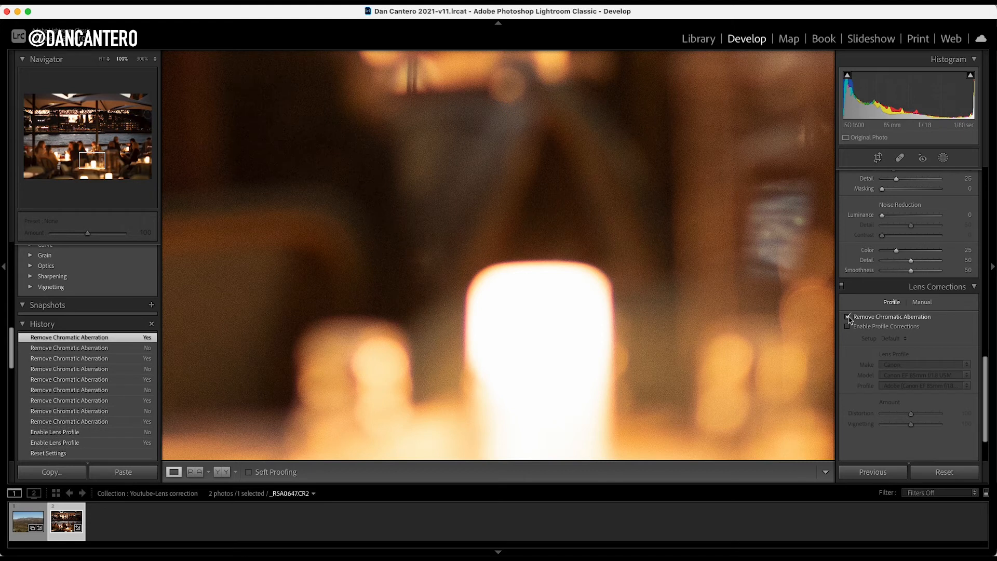
left_click(849, 317)
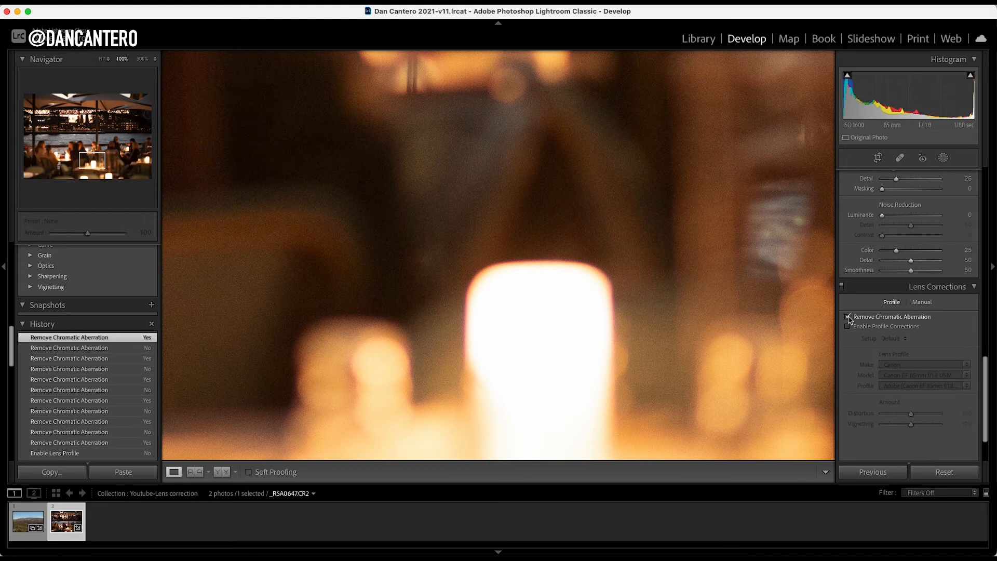
left_click(848, 317)
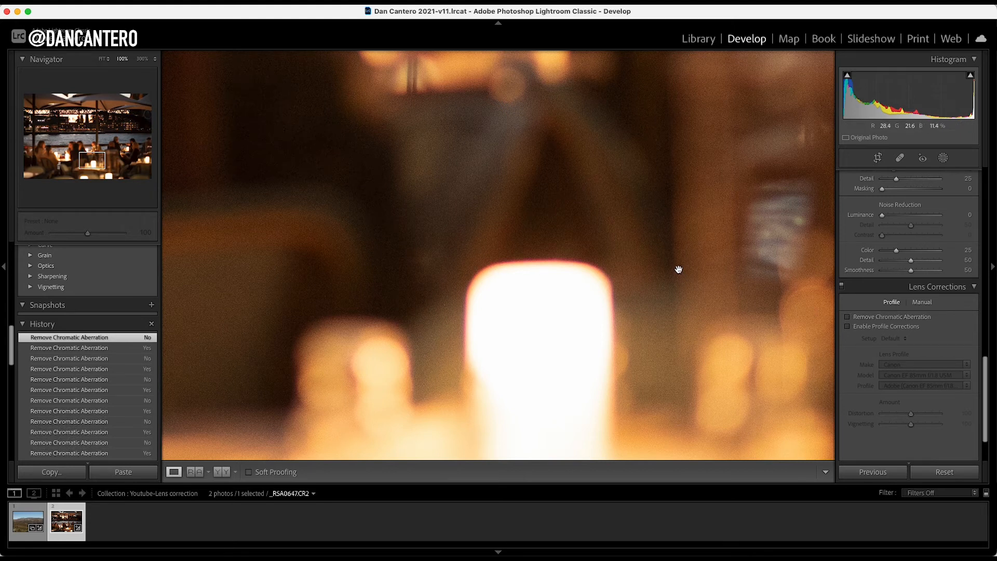
left_click(604, 247)
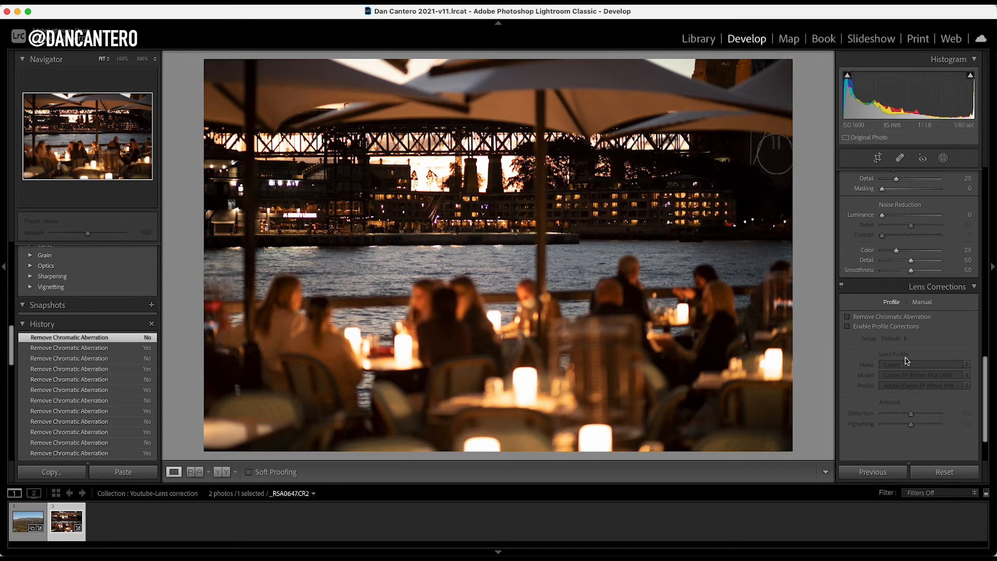
mouse_move(745, 326)
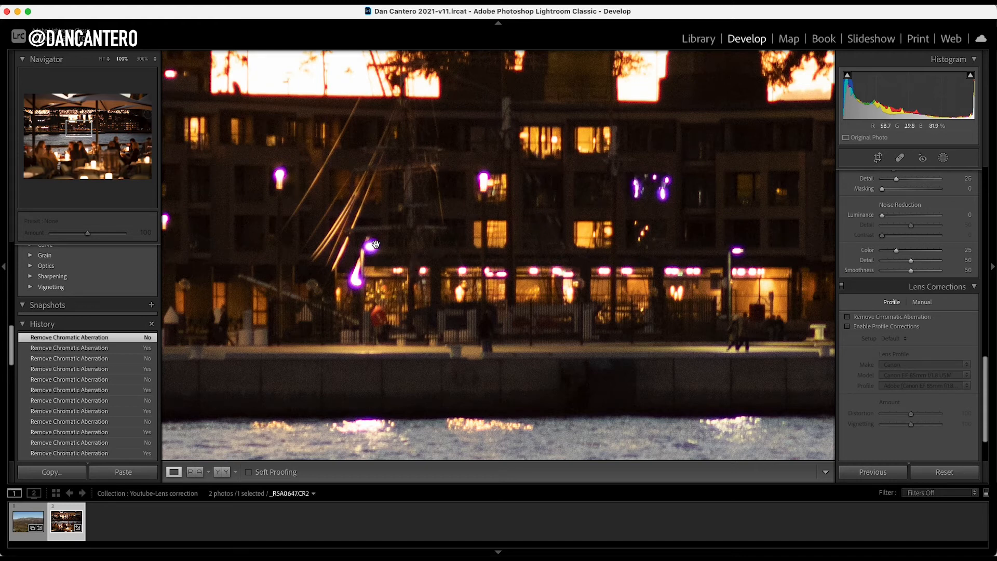
mouse_move(365, 298)
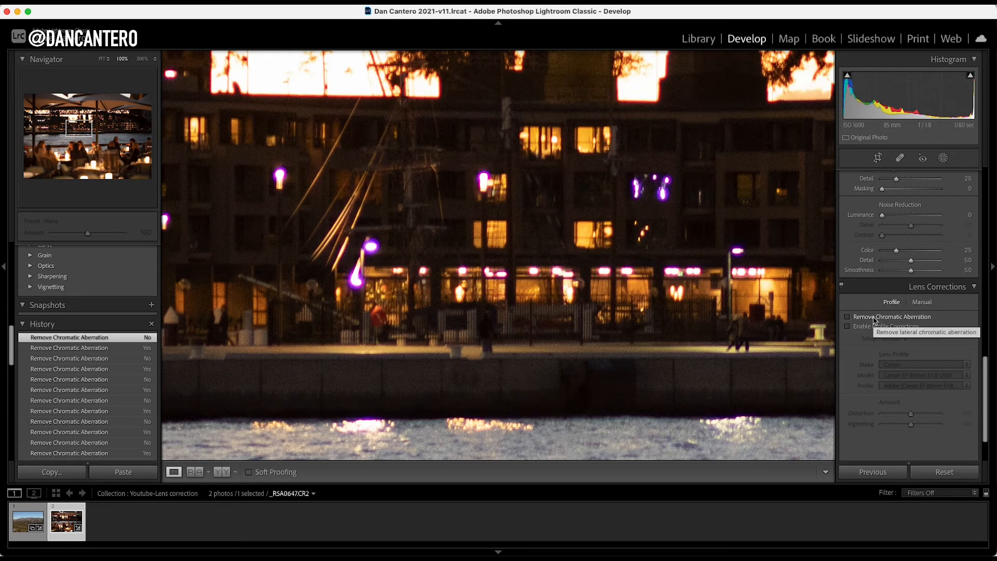
left_click(847, 317)
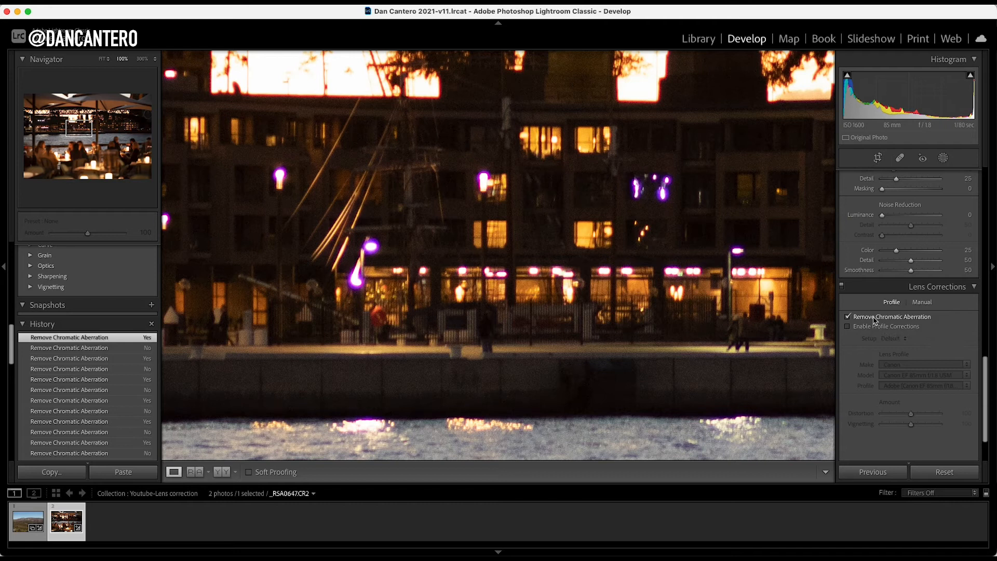
left_click(848, 317)
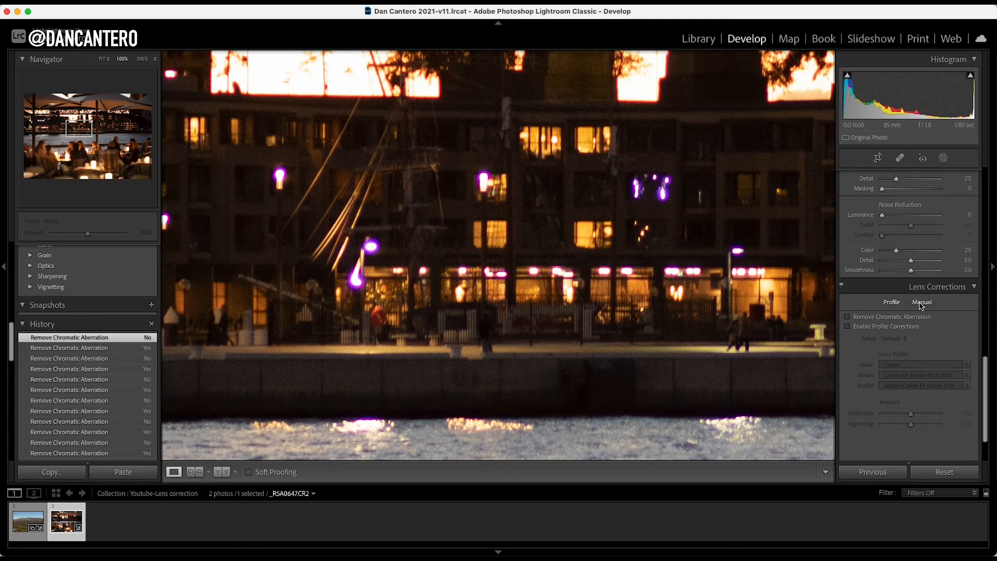
- Switch Lens Corrections to the Manual tab to reveal the Defringe sliders
left_click(922, 302)
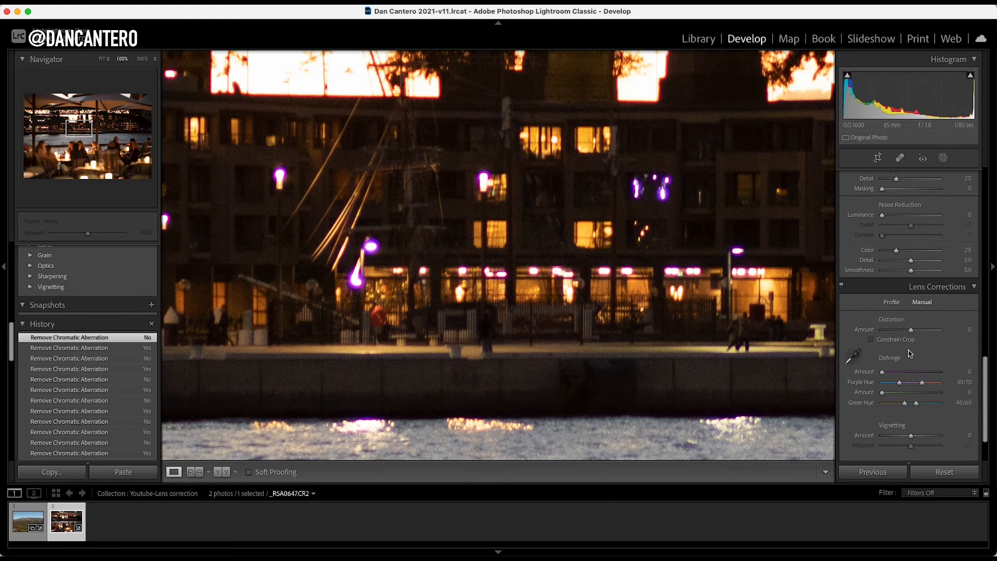
mouse_move(902, 375)
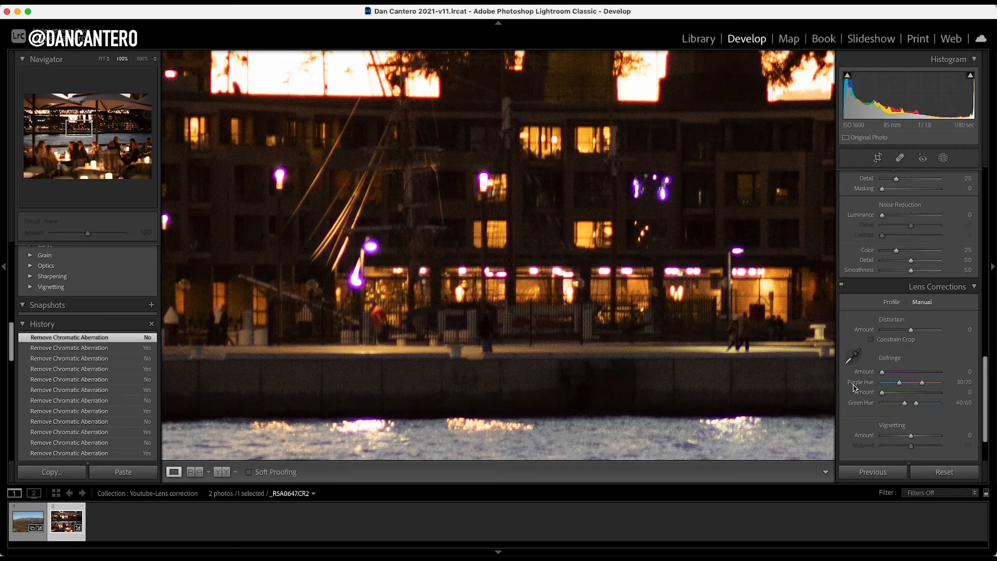
mouse_move(870, 388)
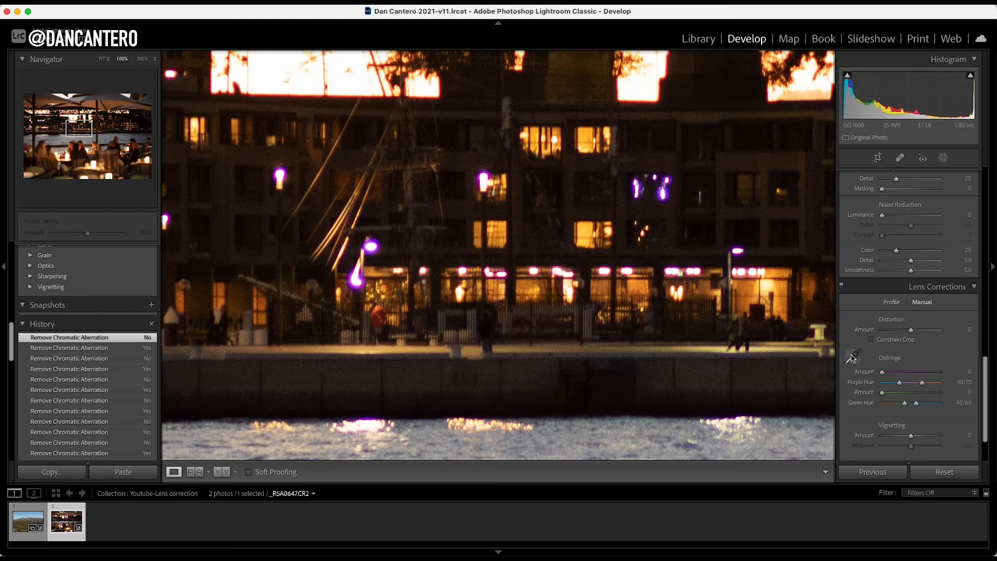
left_click(854, 355)
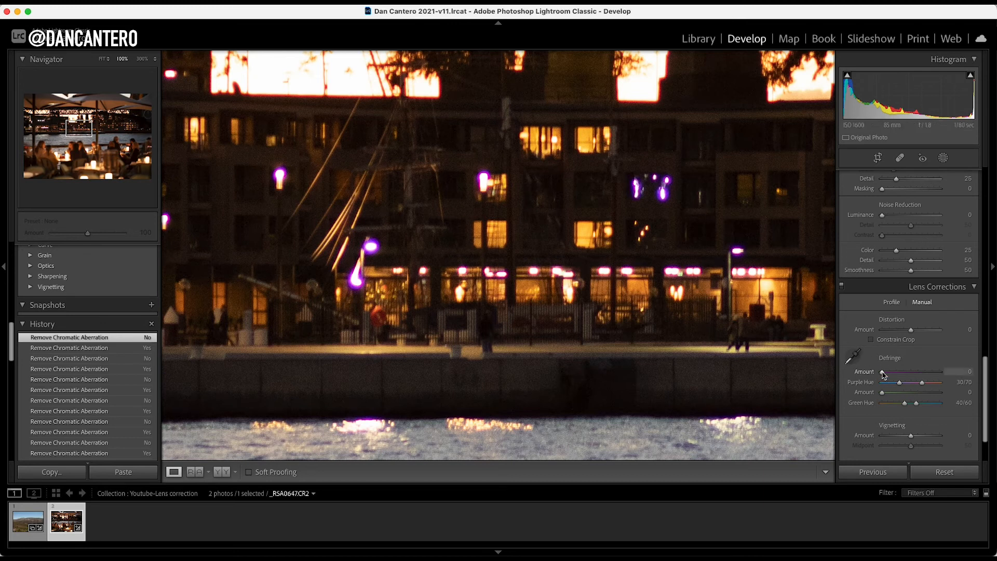
- Test higher purple defringe amounts, then settle Purple Amount at 5
left_click_drag(881, 372, 893, 371)
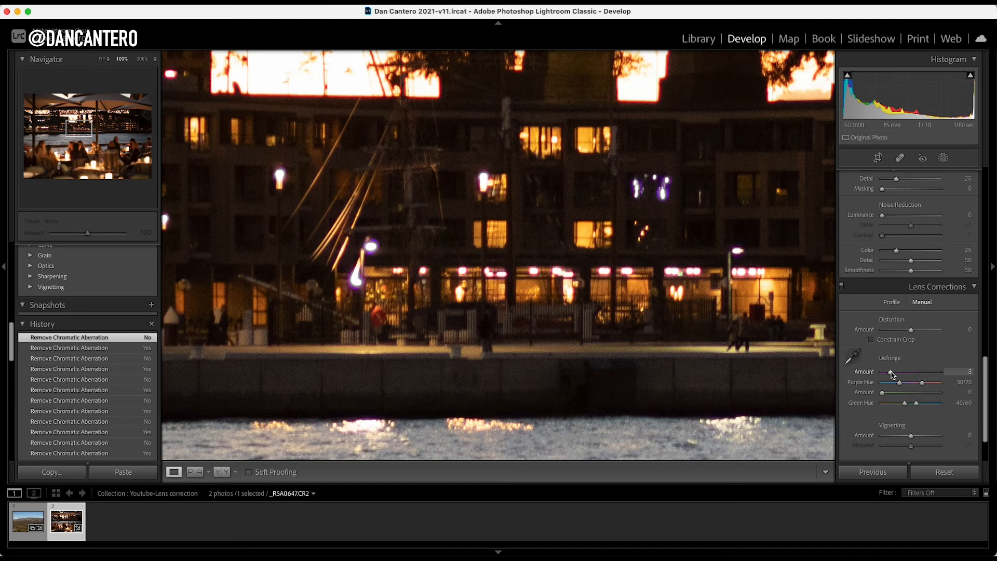
left_click_drag(916, 371, 919, 371)
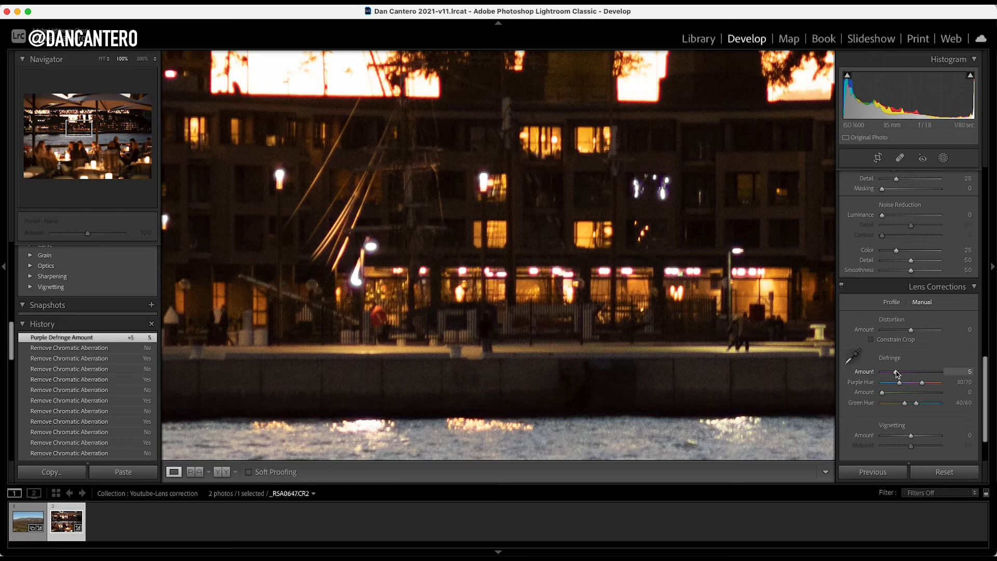
left_click_drag(890, 372, 903, 371)
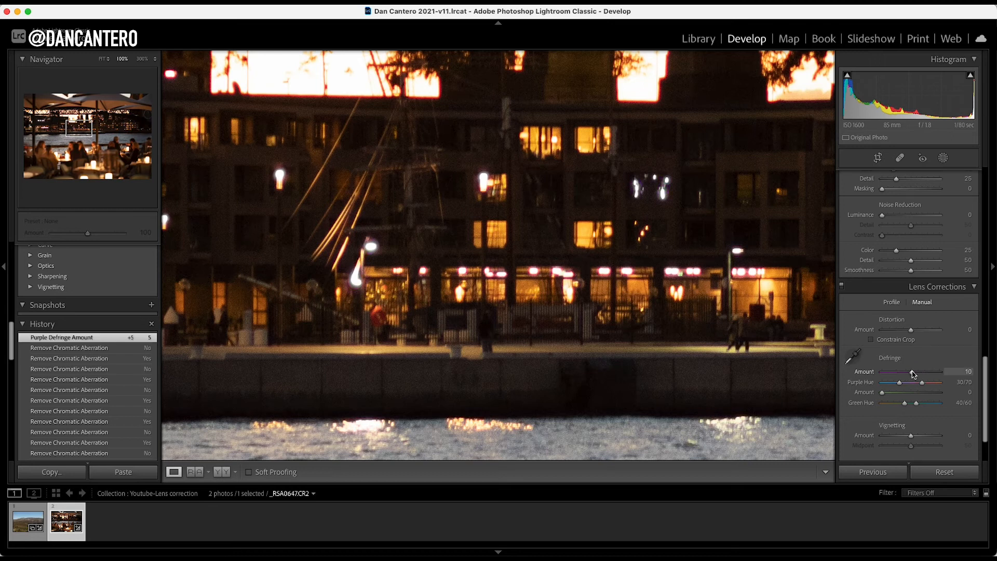
left_click_drag(929, 372, 919, 372)
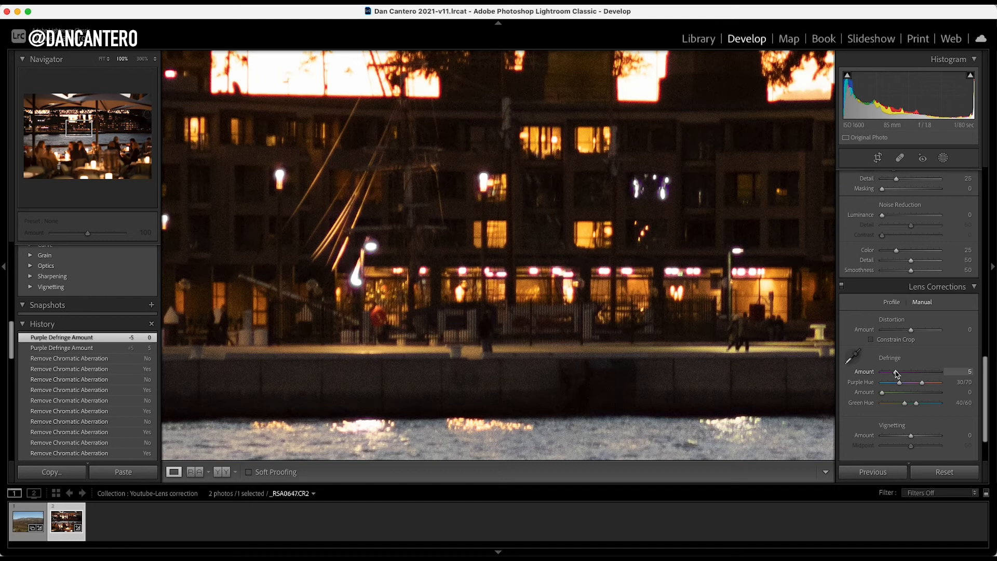
left_click_drag(895, 371, 903, 372)
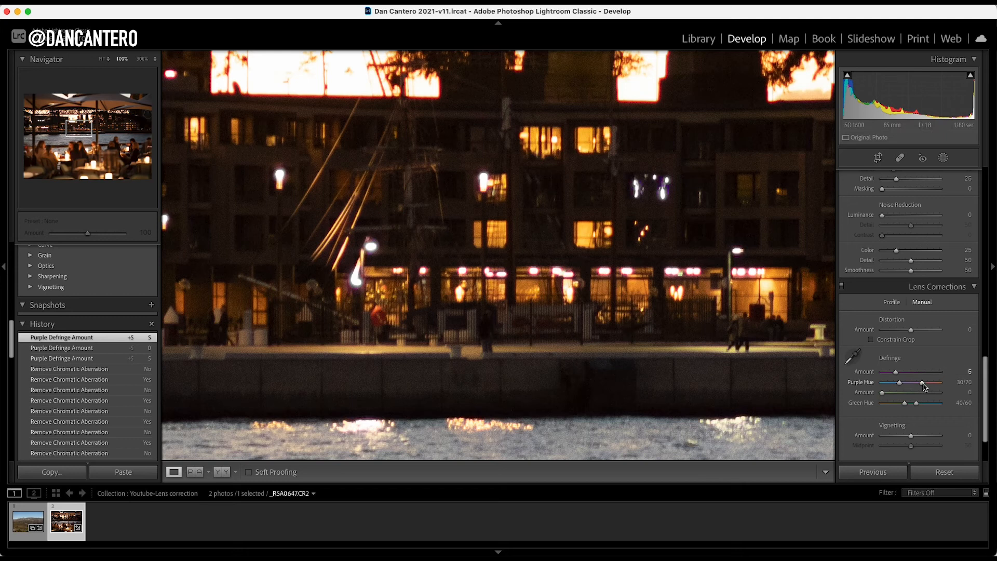
- Move the right Purple Hue handle from 70 to 75
left_click_drag(943, 382, 947, 382)
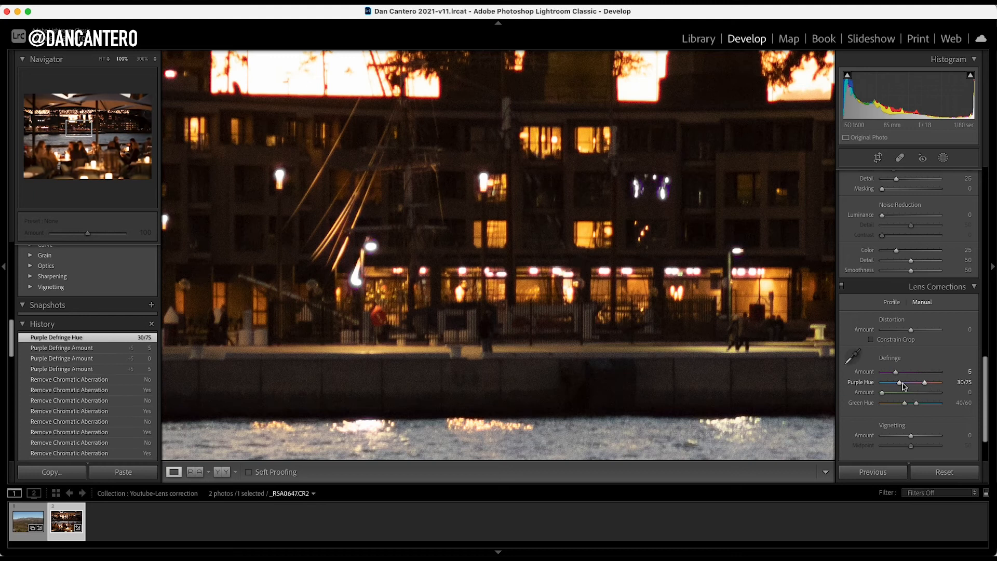
mouse_move(904, 389)
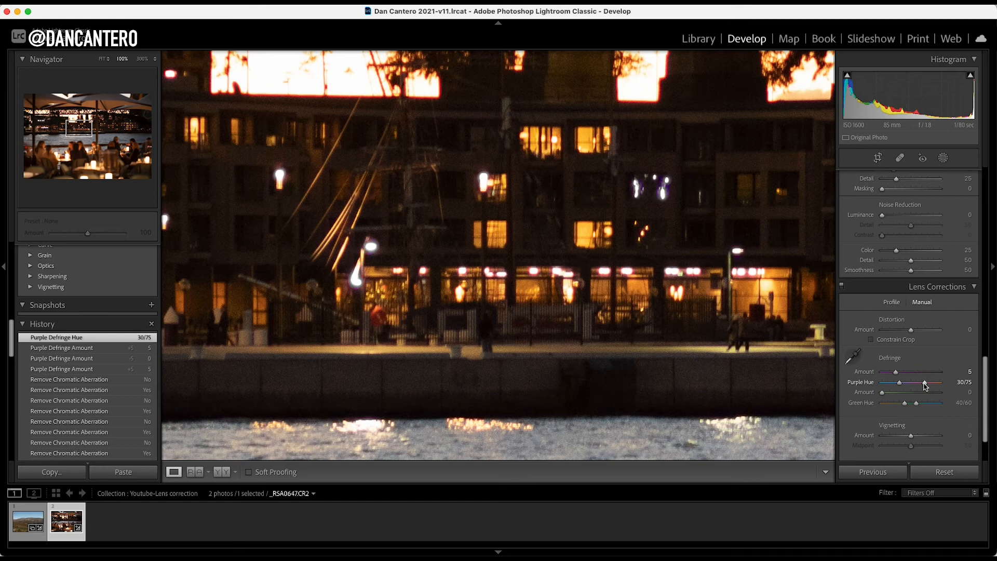
mouse_move(717, 371)
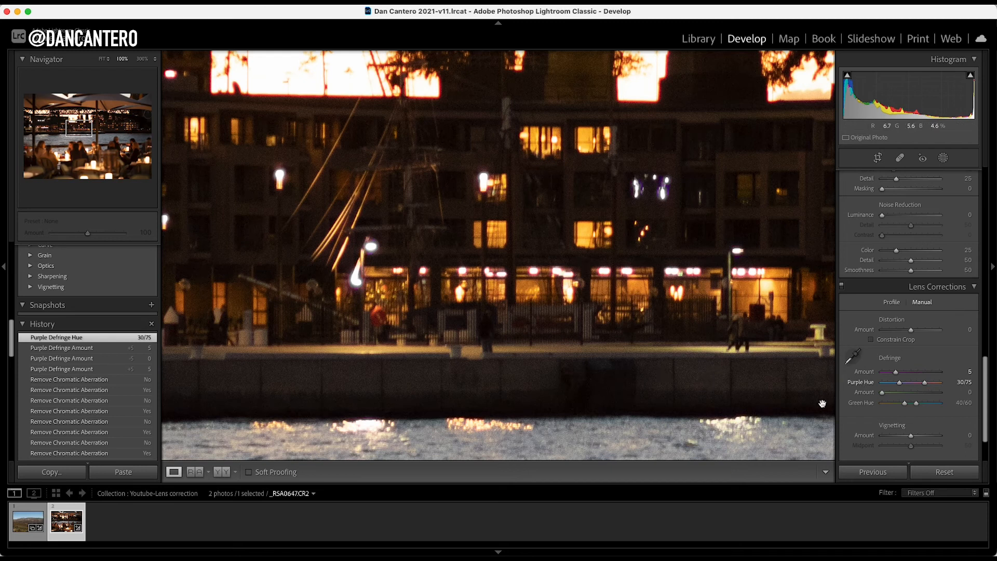
mouse_move(861, 408)
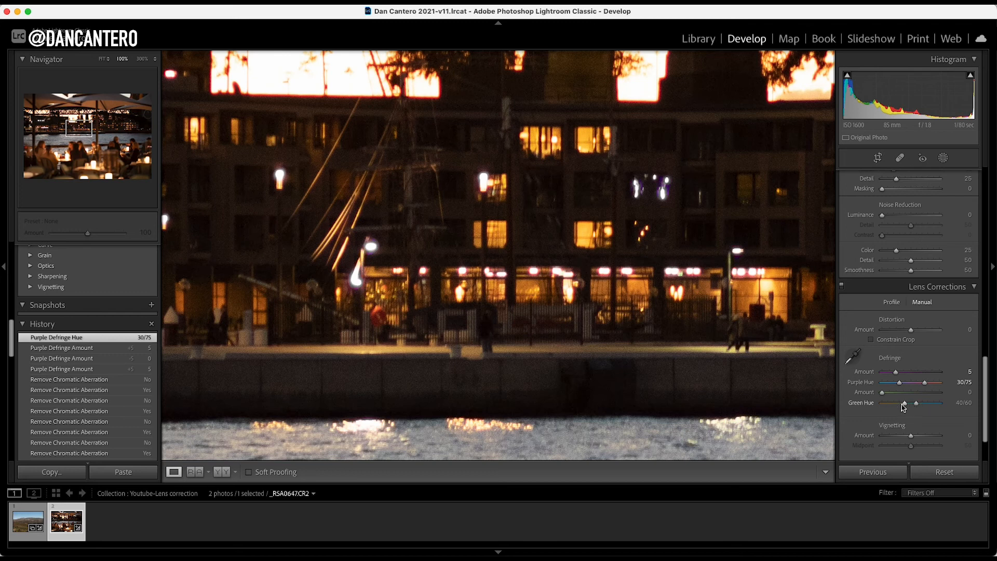
mouse_move(417, 243)
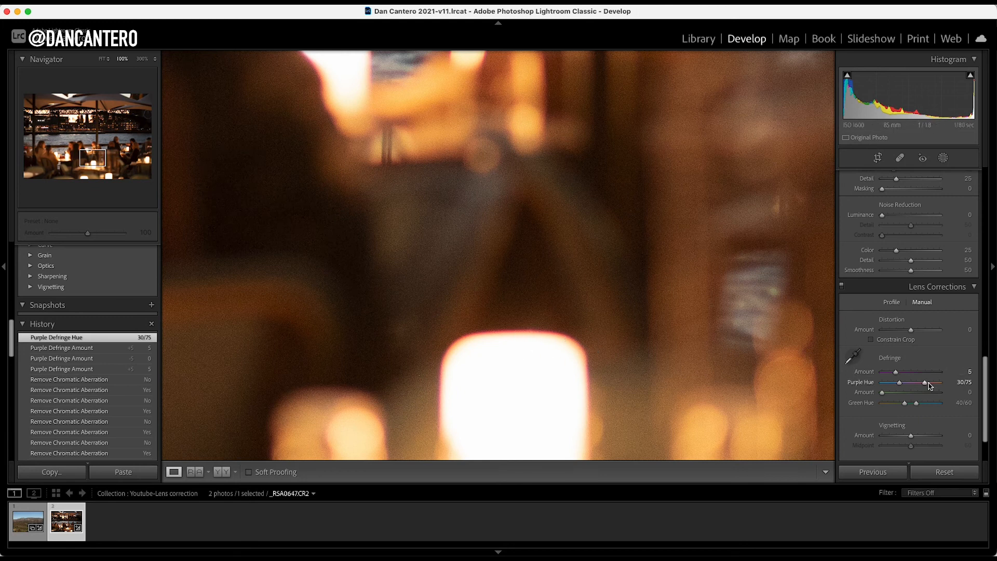
- Adjust the right Purple Hue handle until the range reads 30/87
left_click_drag(929, 382, 935, 382)
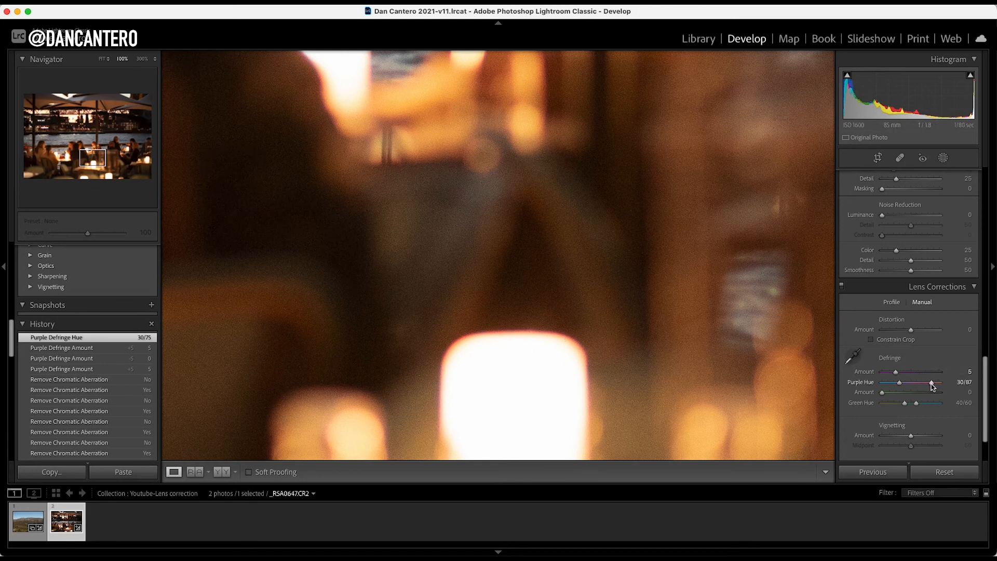
left_click_drag(933, 386, 930, 387)
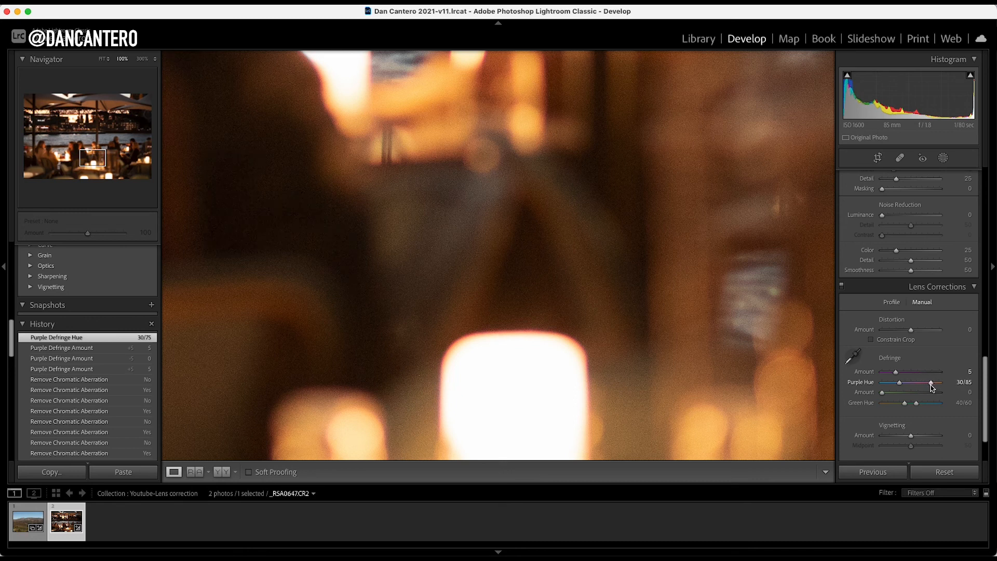
left_click_drag(943, 382, 947, 383)
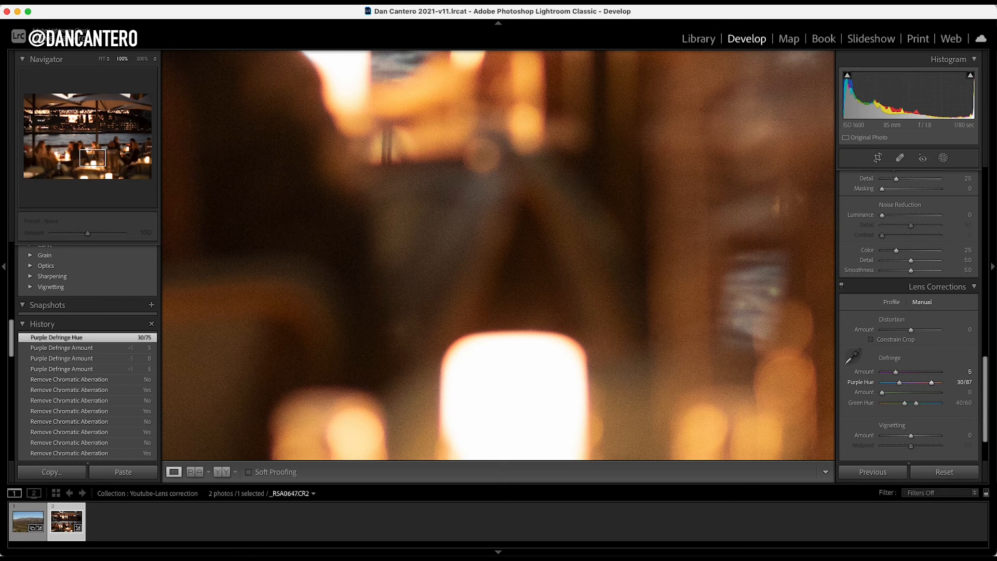
left_click_drag(932, 382, 940, 382)
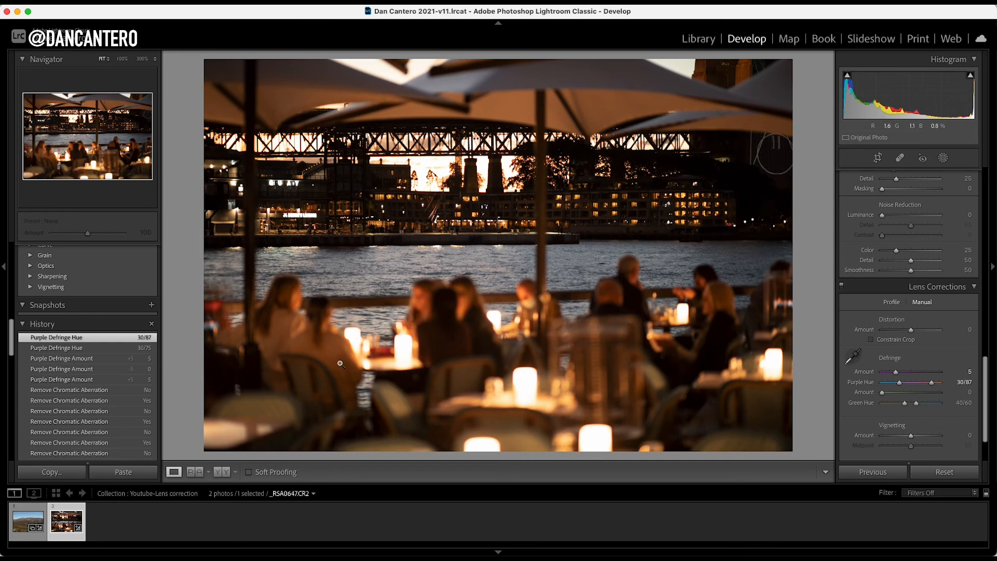
mouse_move(610, 263)
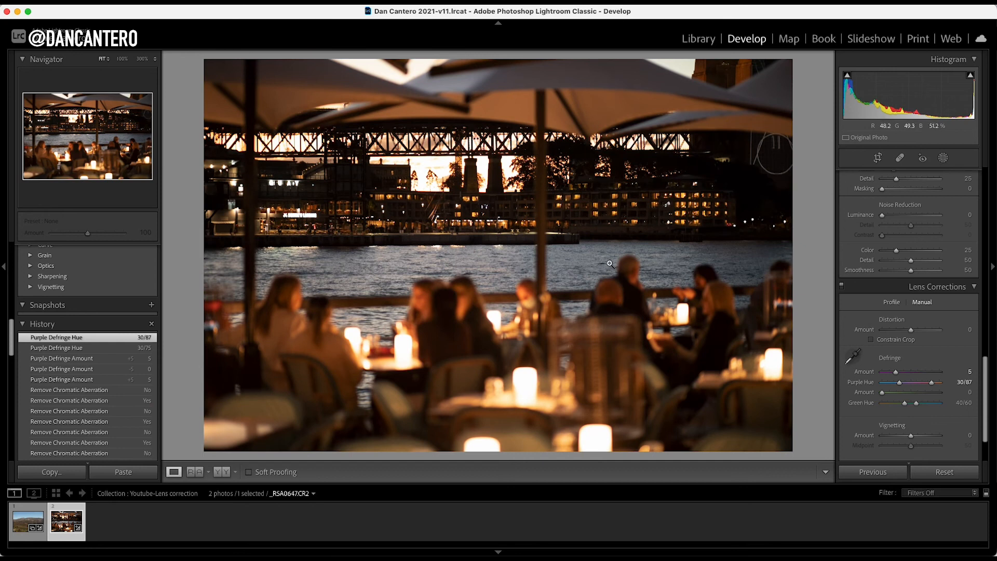